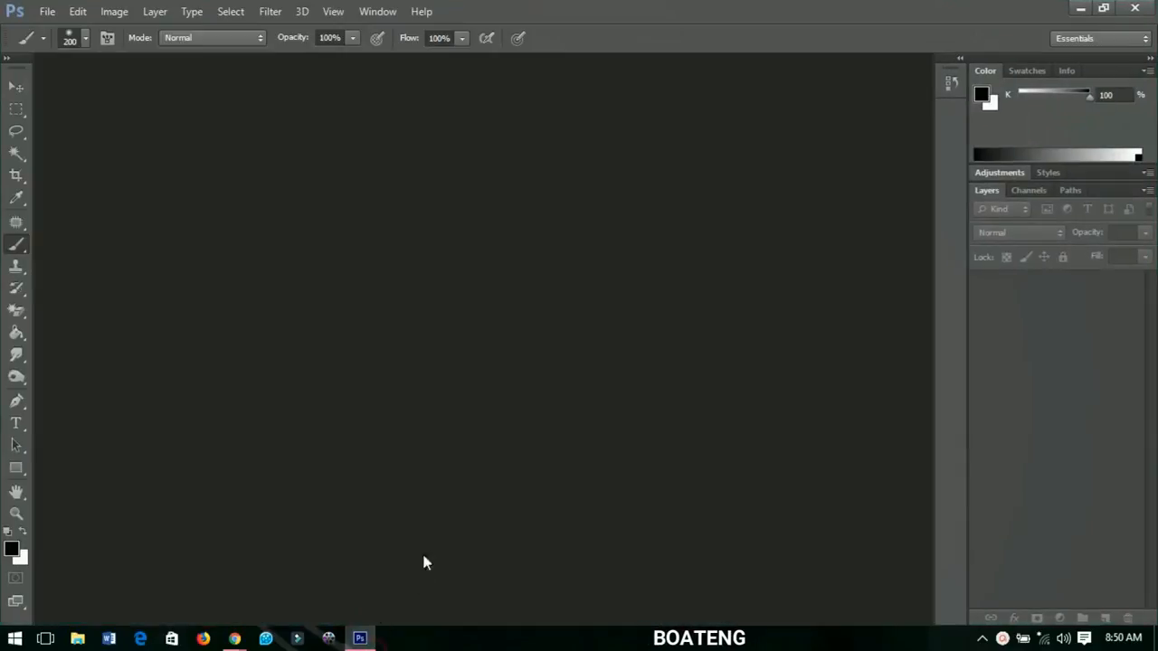
mouse_move(394, 214)
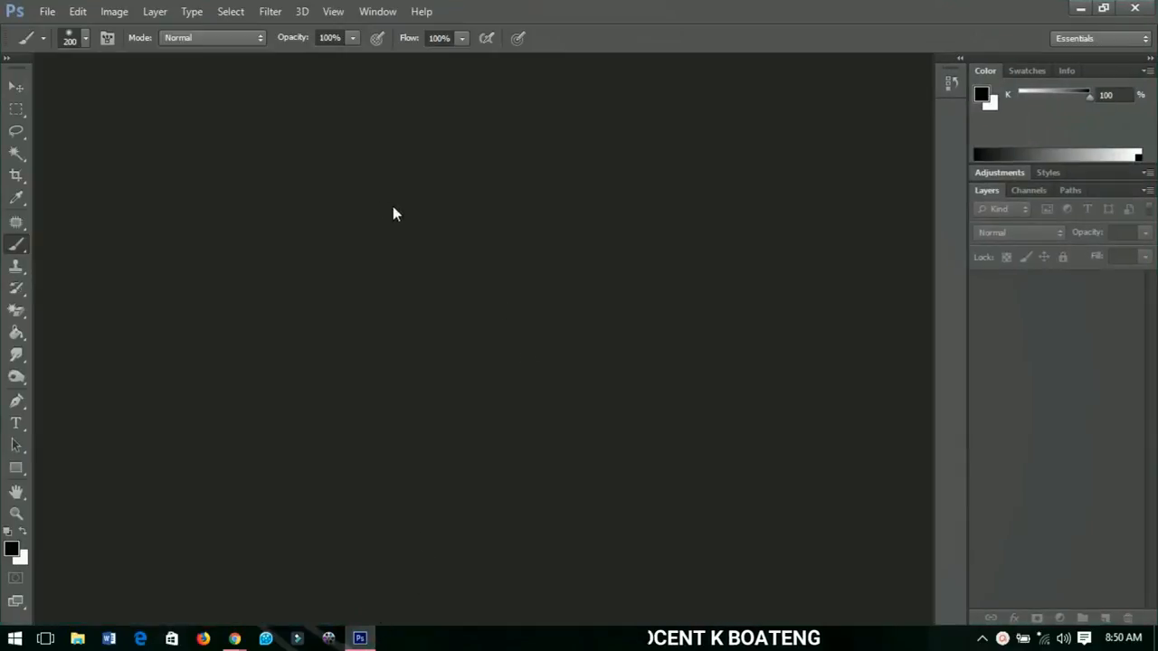
Open the bored_boy photo of the boy lying in the grass as a new document
click(47, 11)
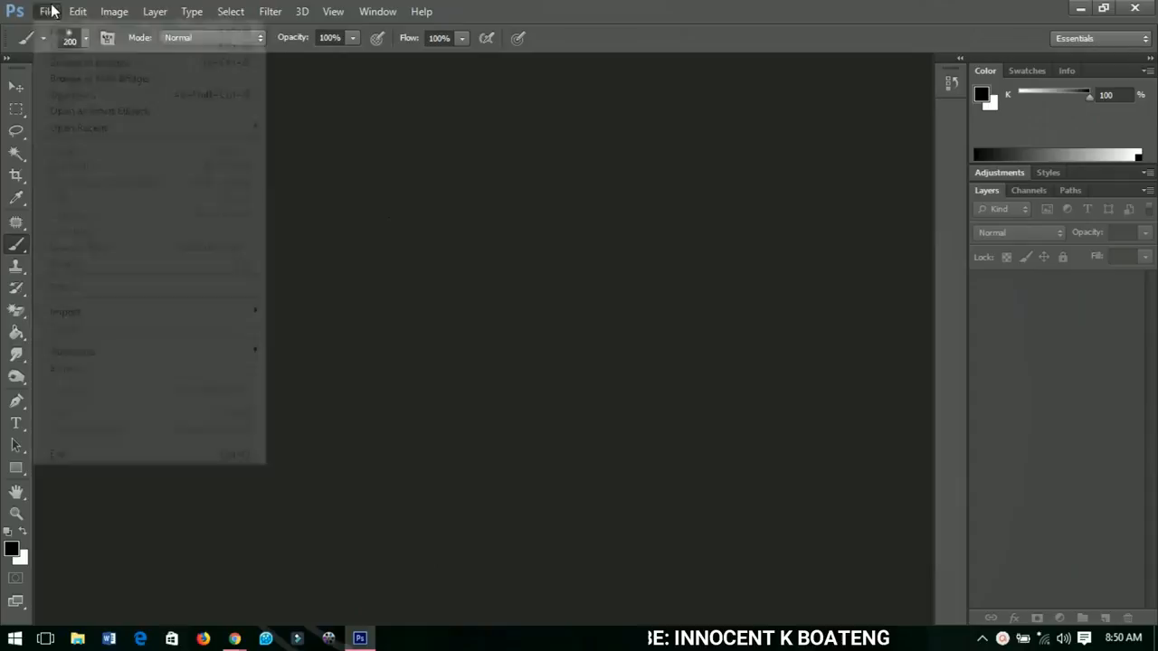
click(73, 94)
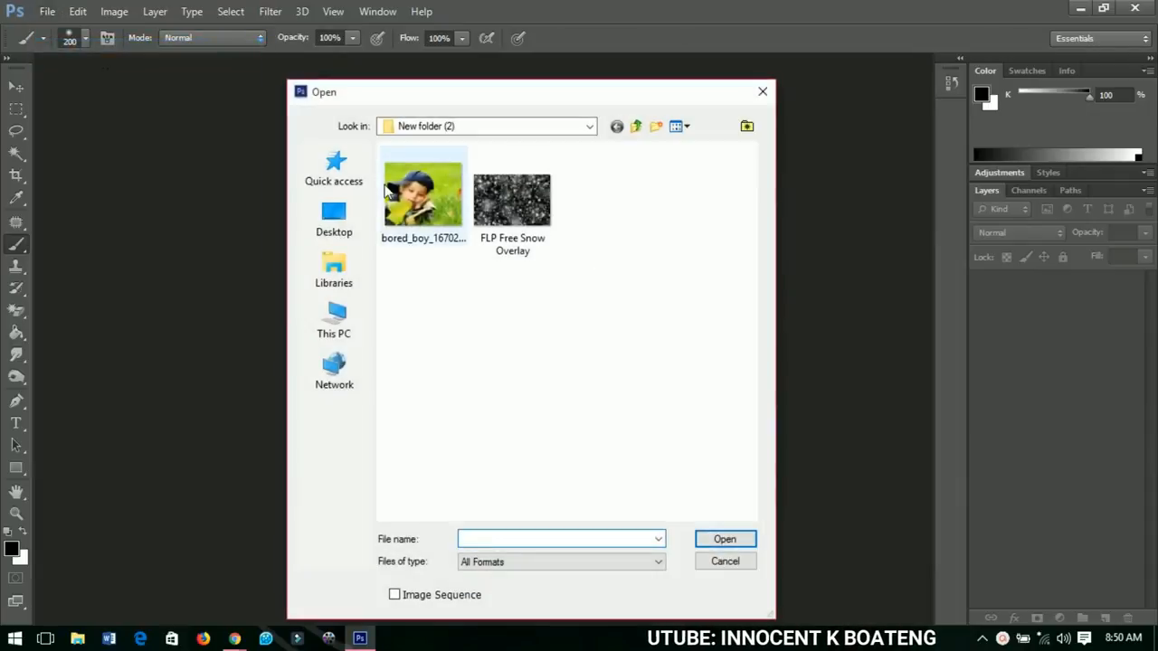
click(424, 190)
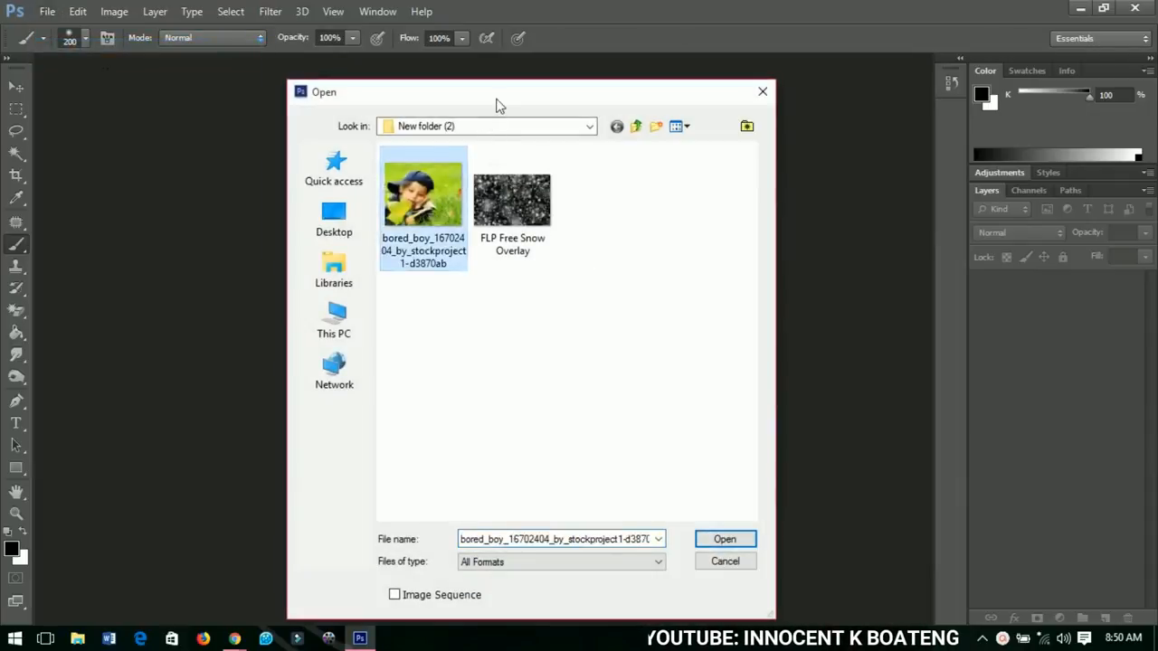
mouse_move(512, 199)
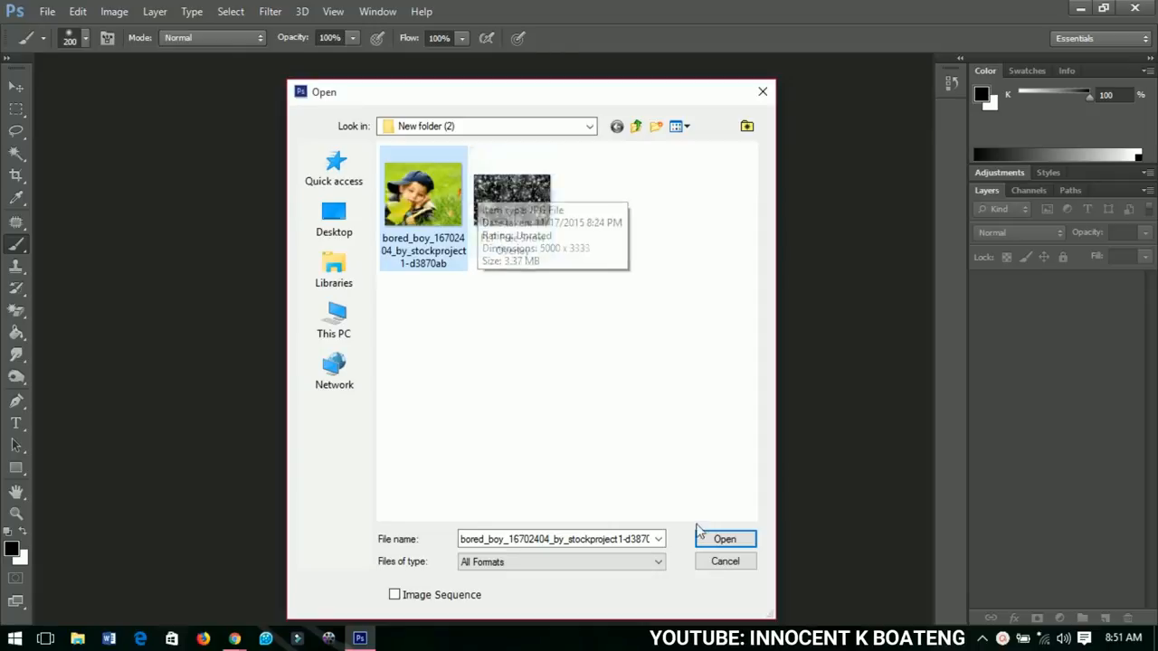
click(723, 539)
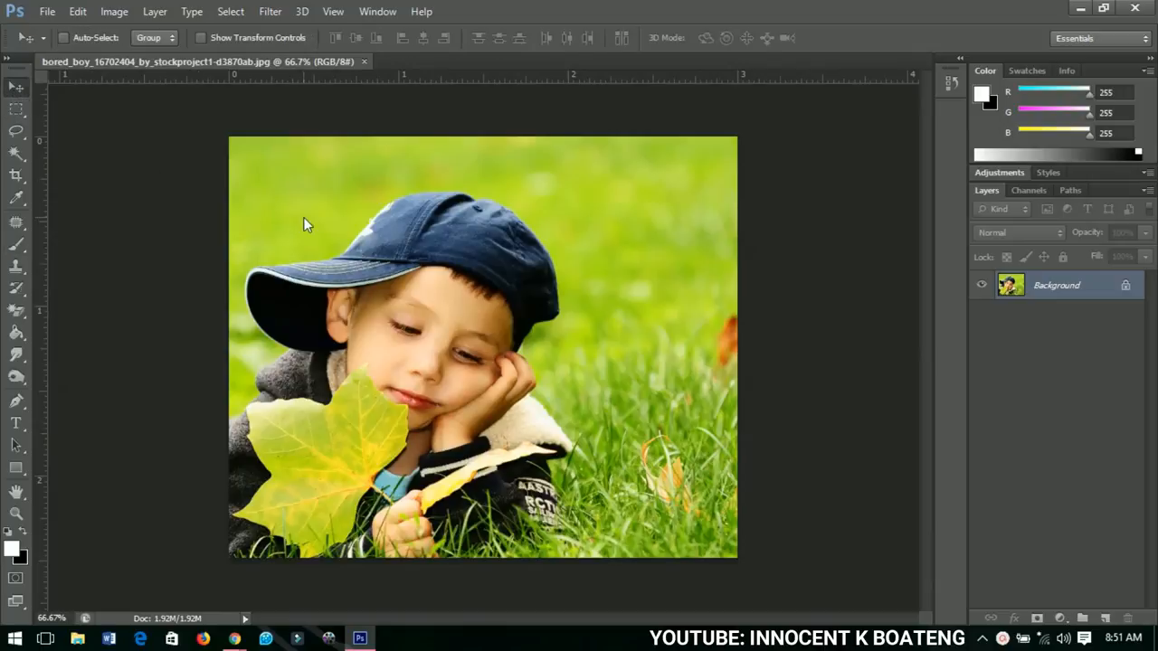
mouse_move(629, 318)
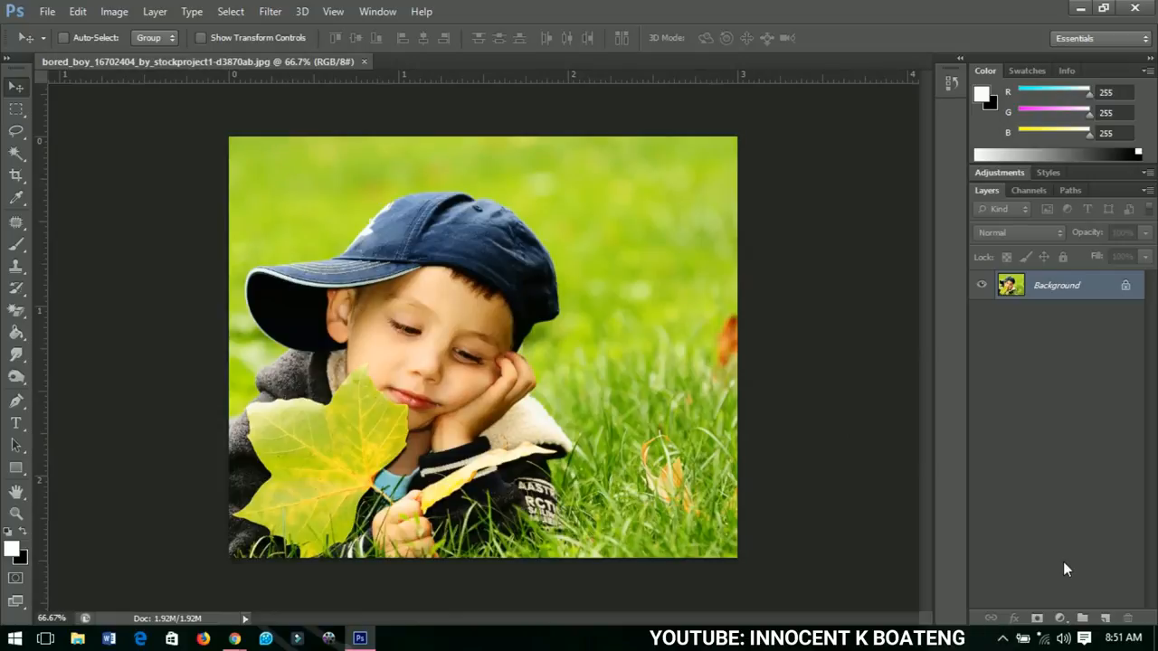
Add a Channel Mixer layer with Green 185 and Blue 50 in the blue output channel
click(1060, 619)
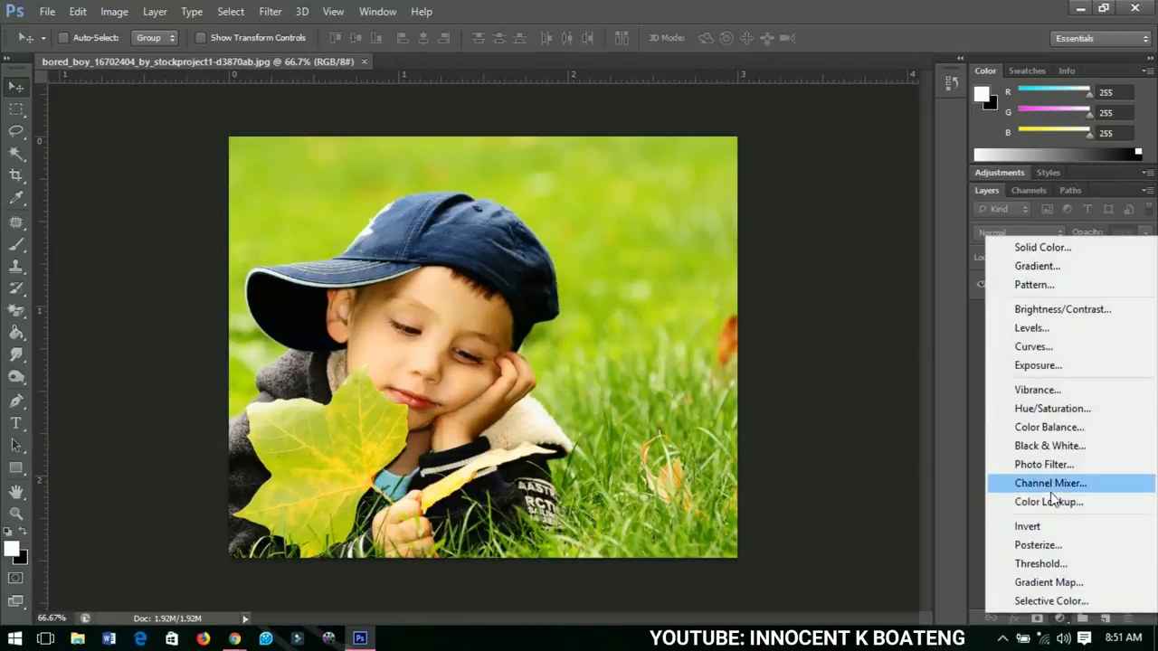
click(1049, 483)
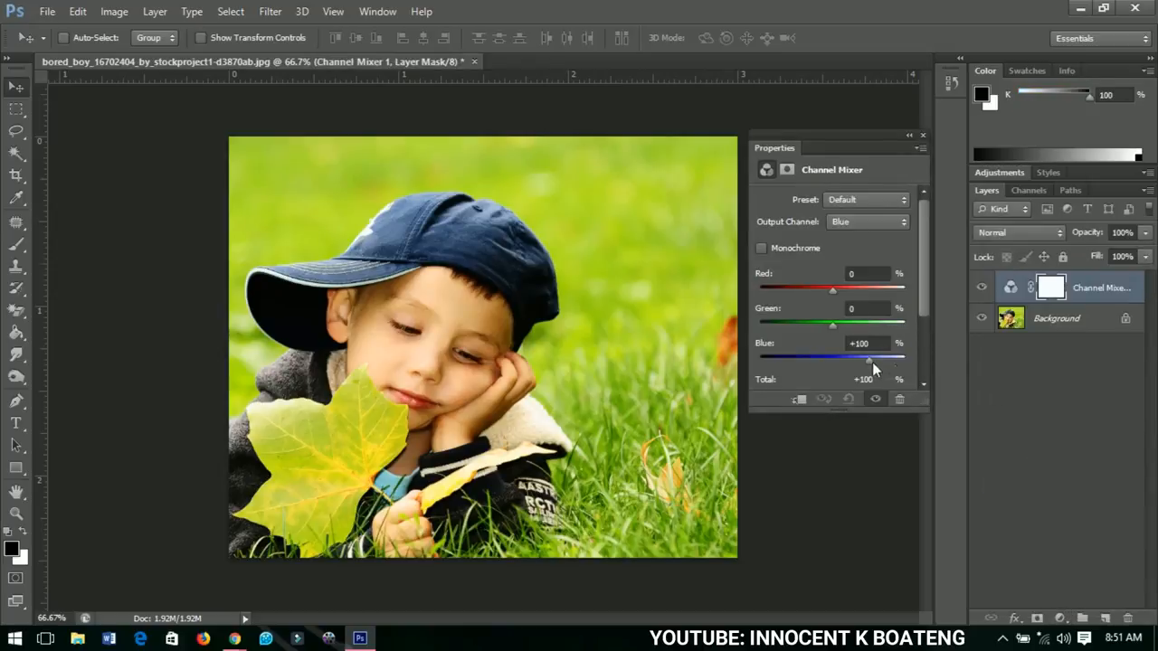
drag(832, 324, 836, 324)
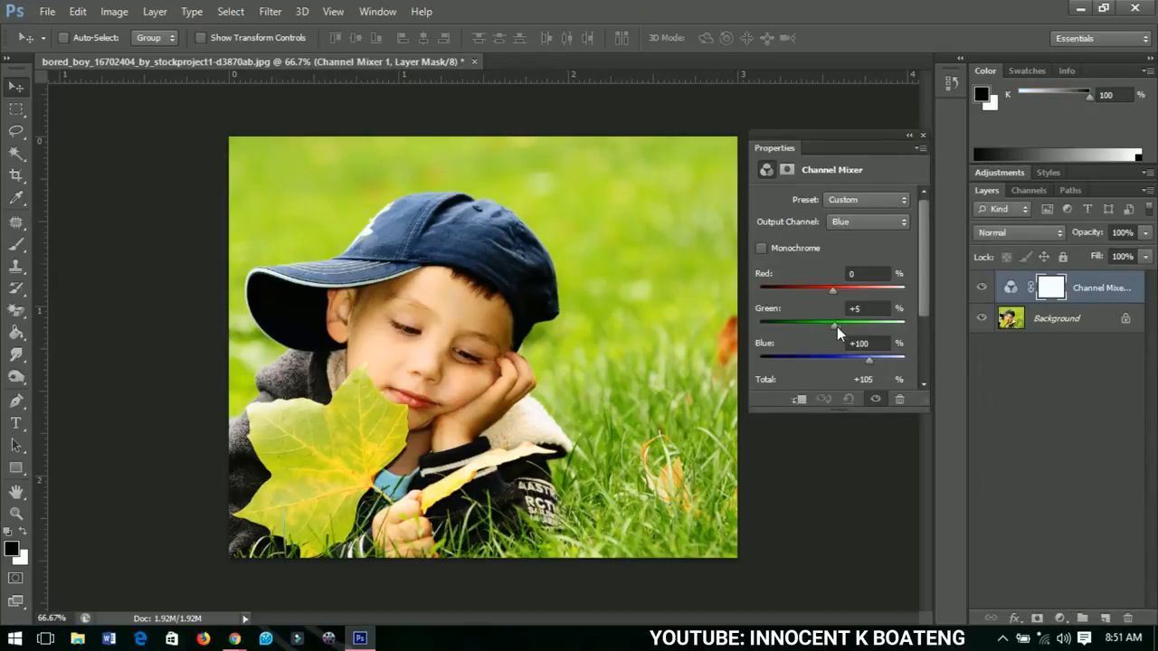
drag(832, 322, 883, 322)
text(185)
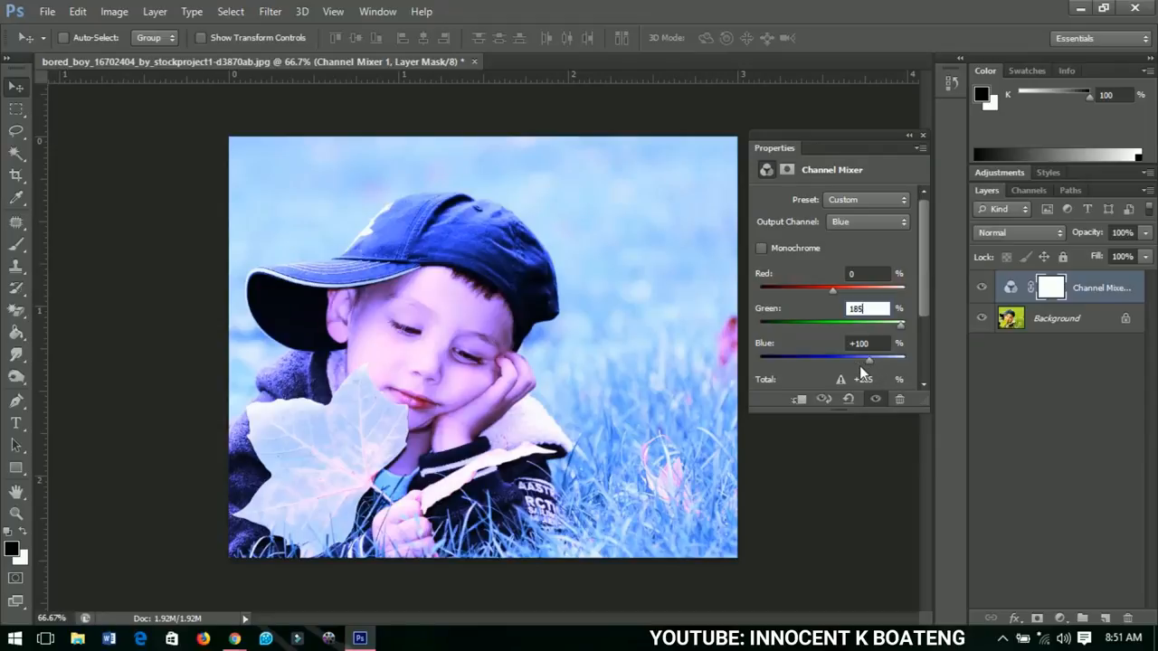
drag(868, 354, 835, 354)
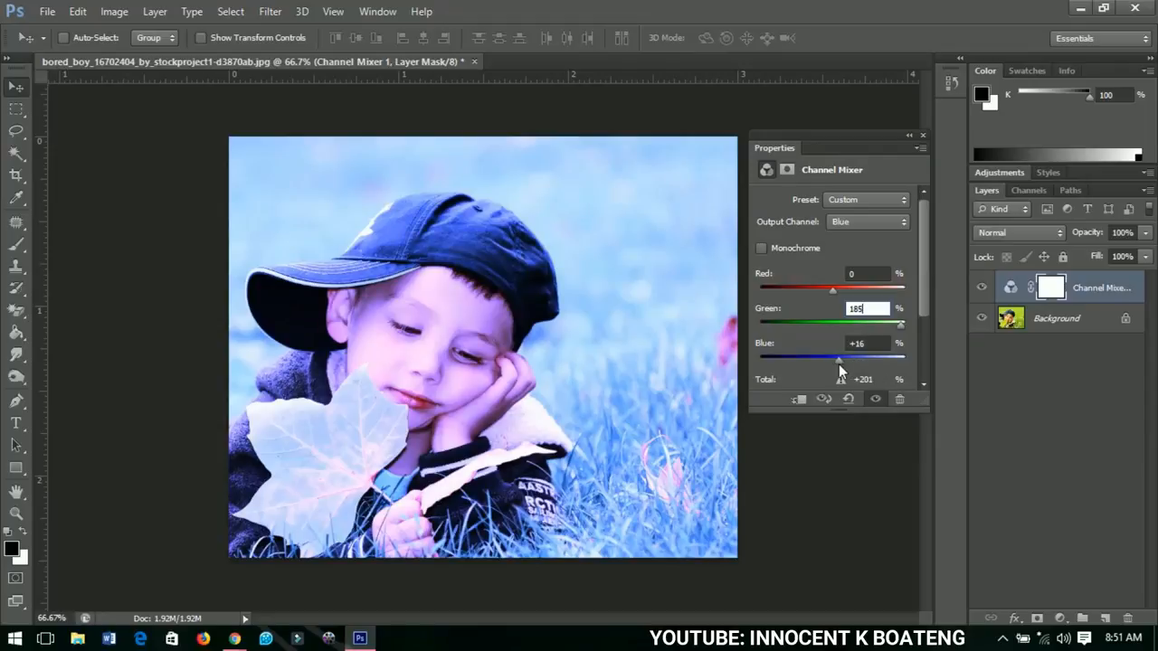
drag(839, 357, 853, 356)
text(50)
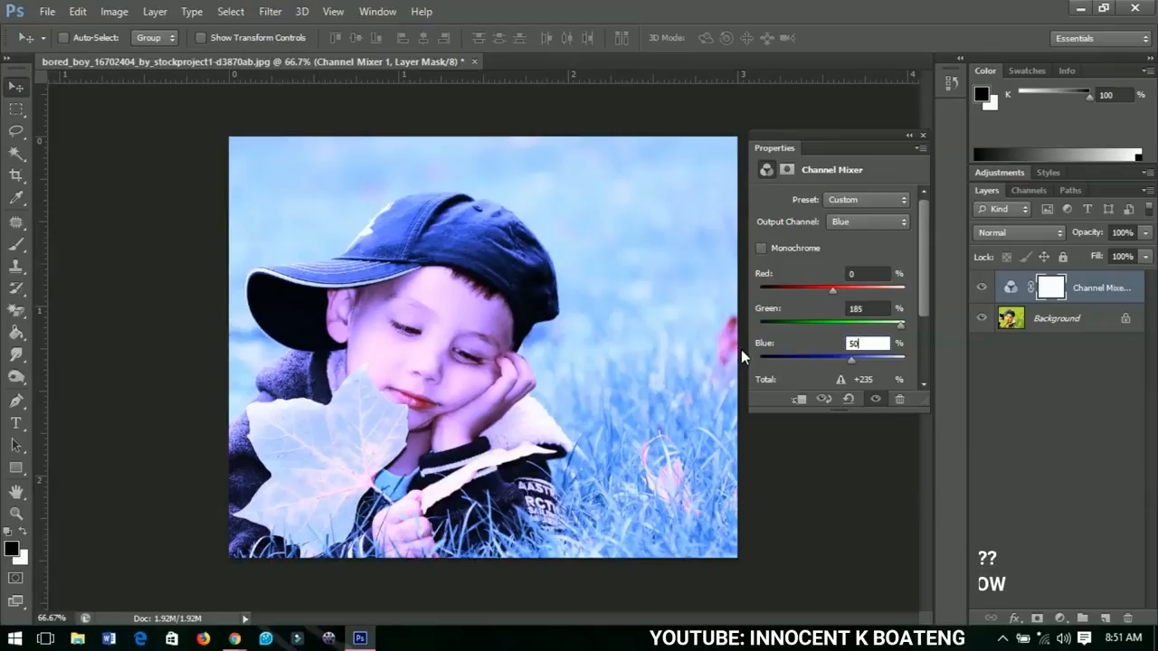
mouse_move(934, 148)
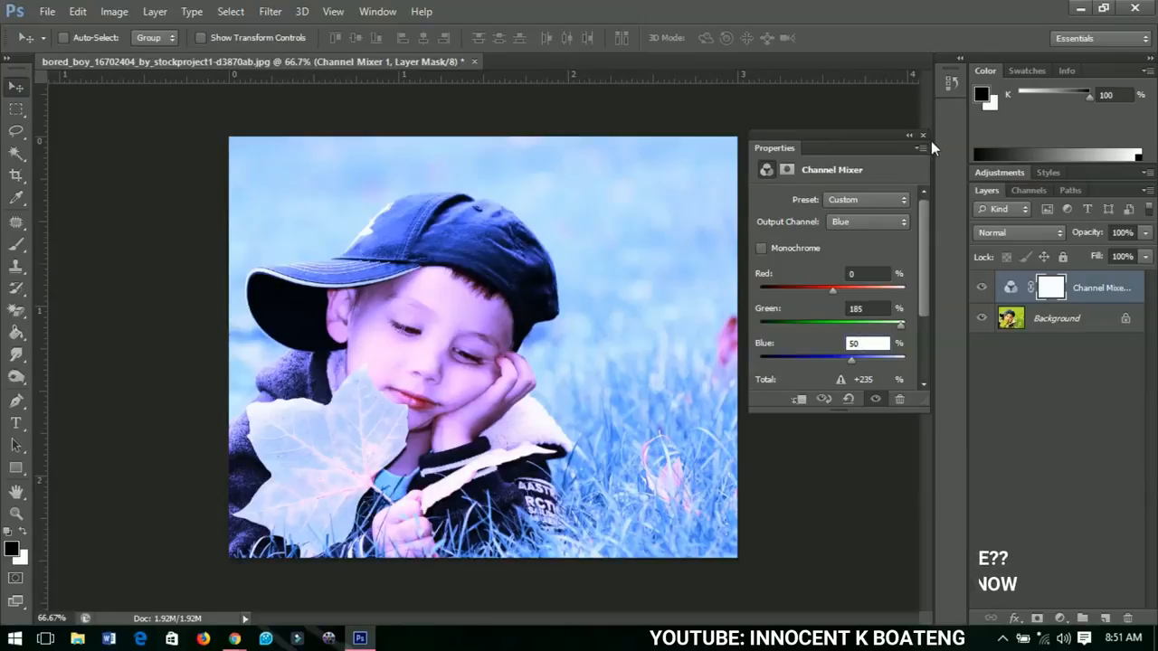
Add a Hue/Saturation layer with Saturation -48 and raised Lightness to wash out the photo
click(922, 133)
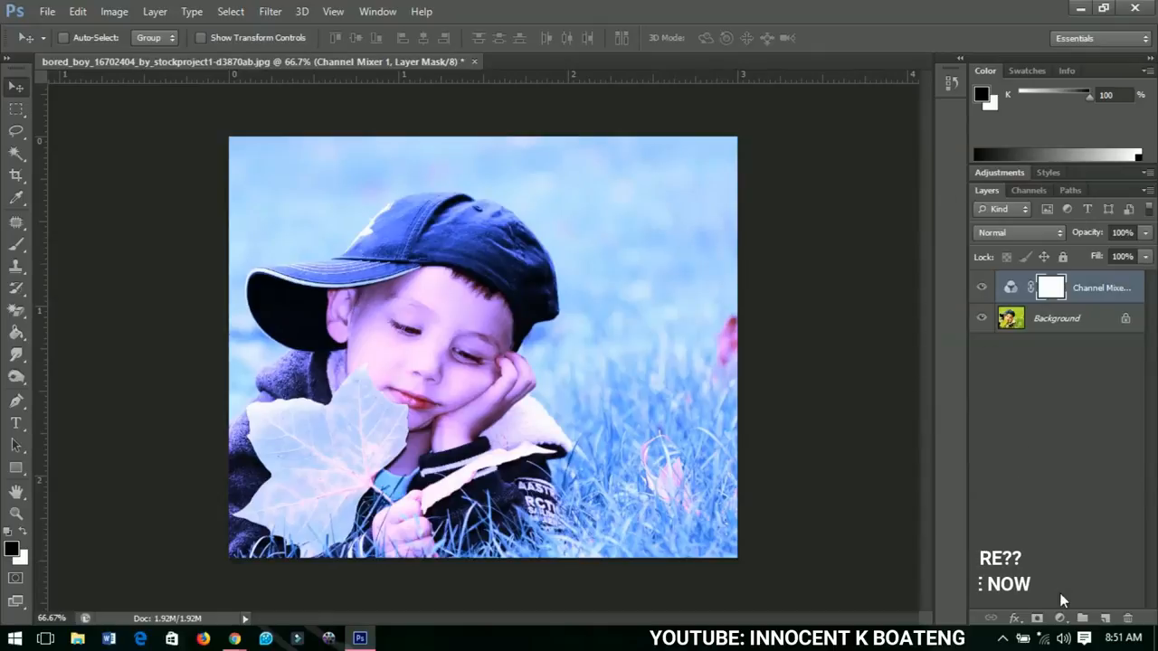
click(1058, 618)
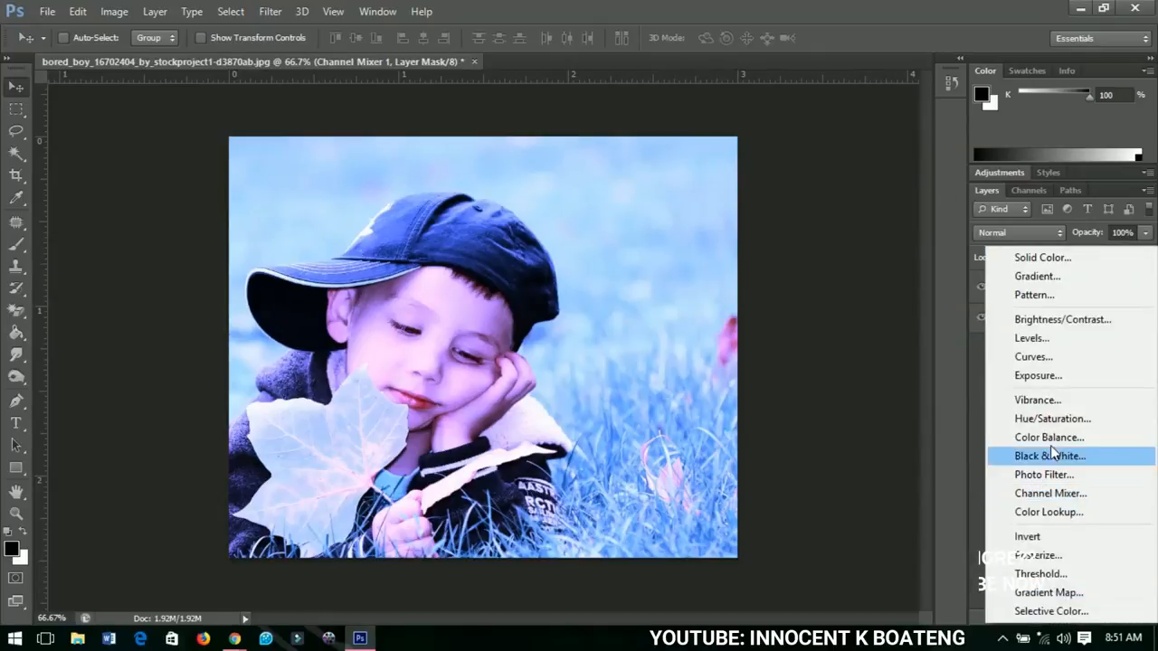
click(1053, 418)
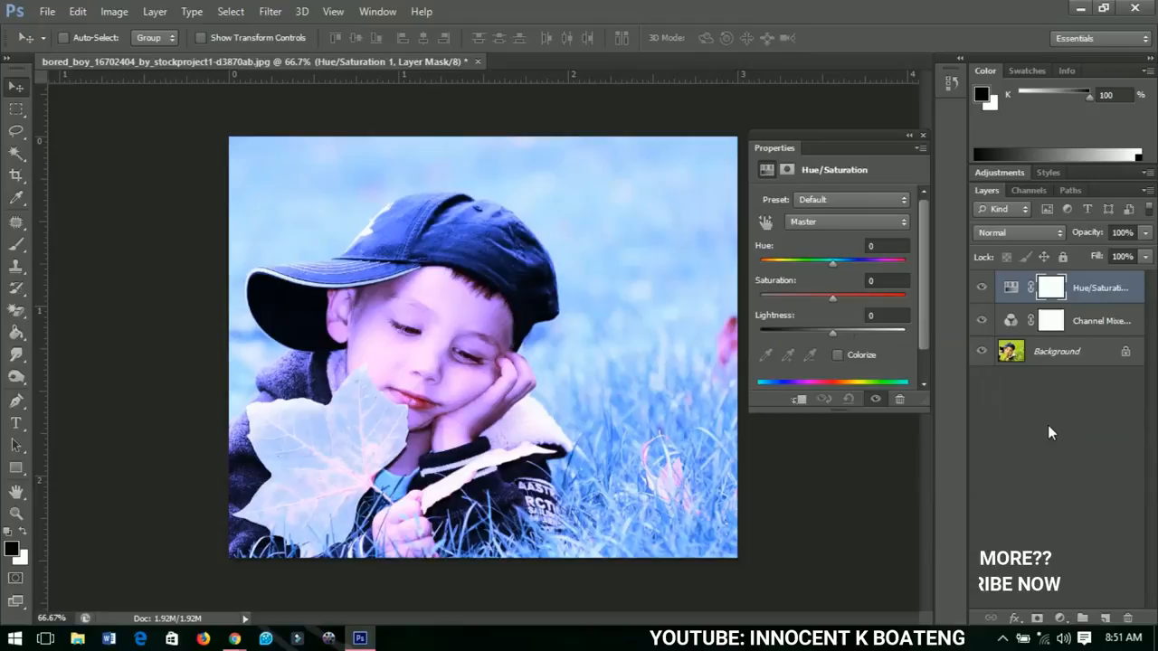
mouse_move(830, 285)
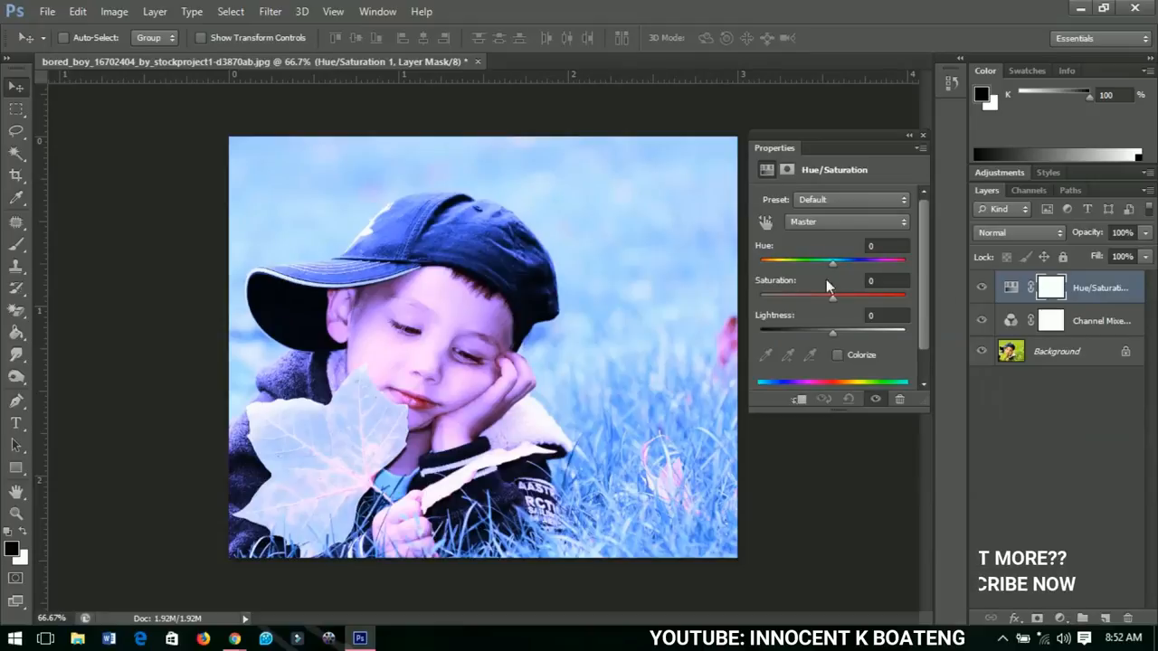
drag(832, 293, 823, 293)
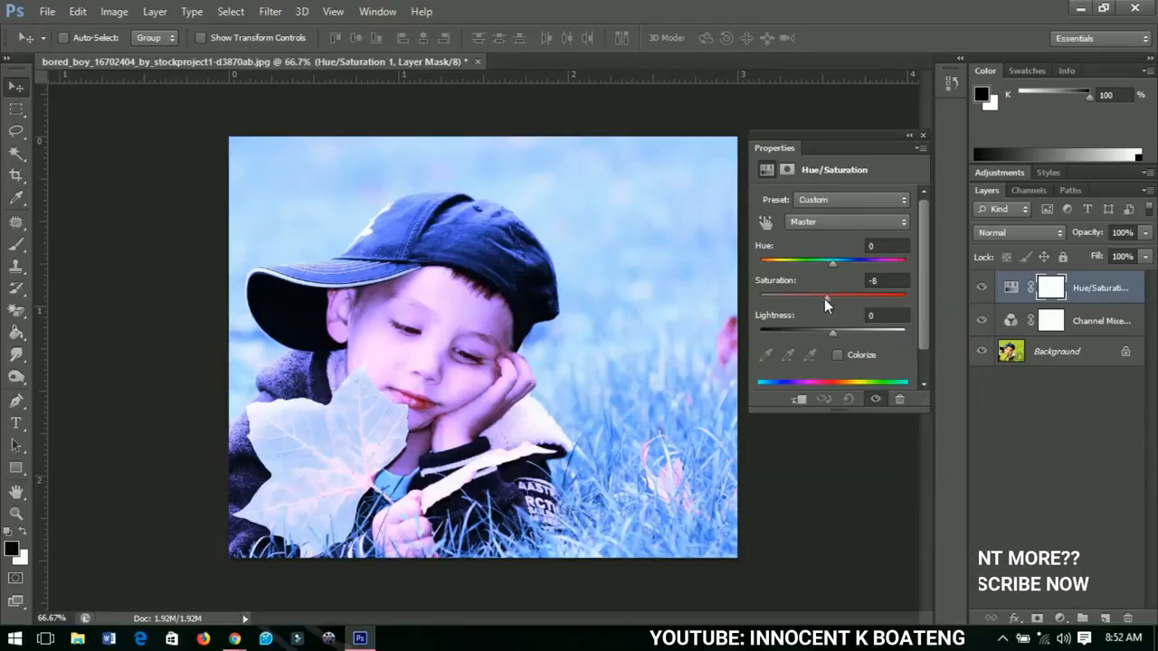
drag(832, 297, 818, 297)
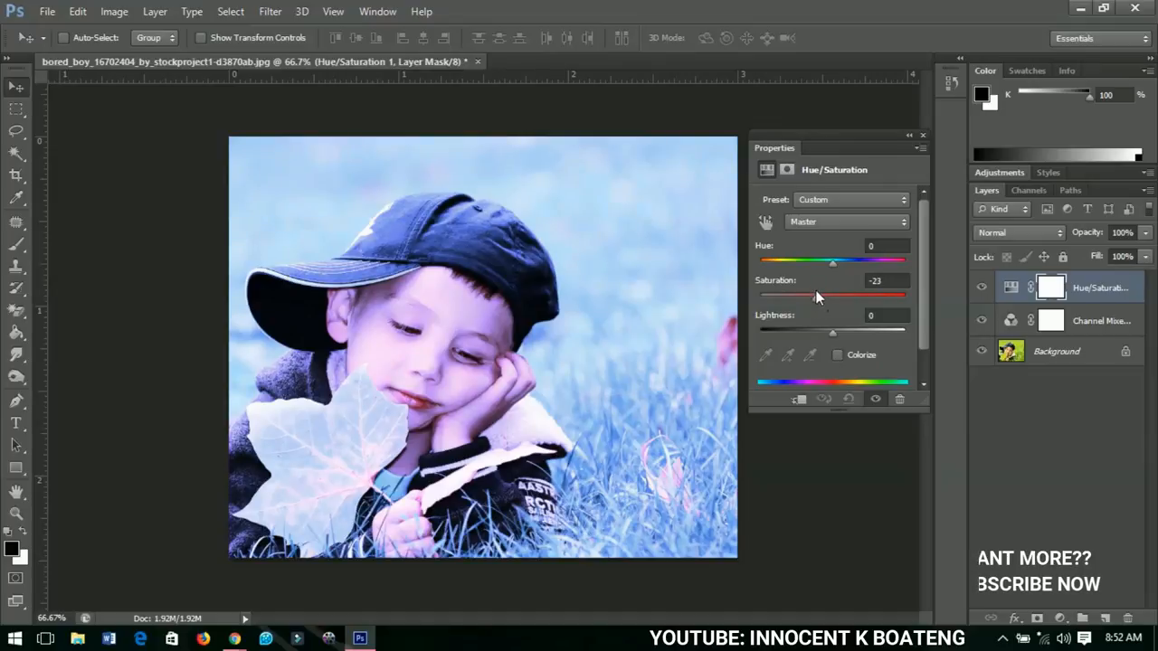
drag(832, 295, 800, 295)
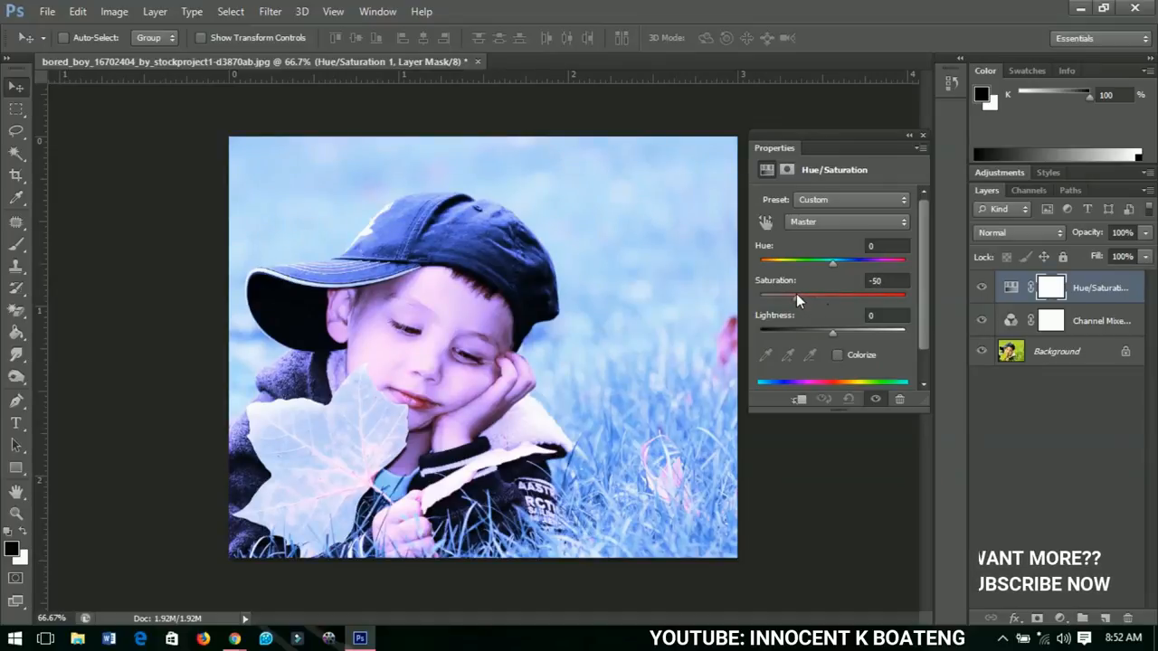
drag(832, 295, 799, 295)
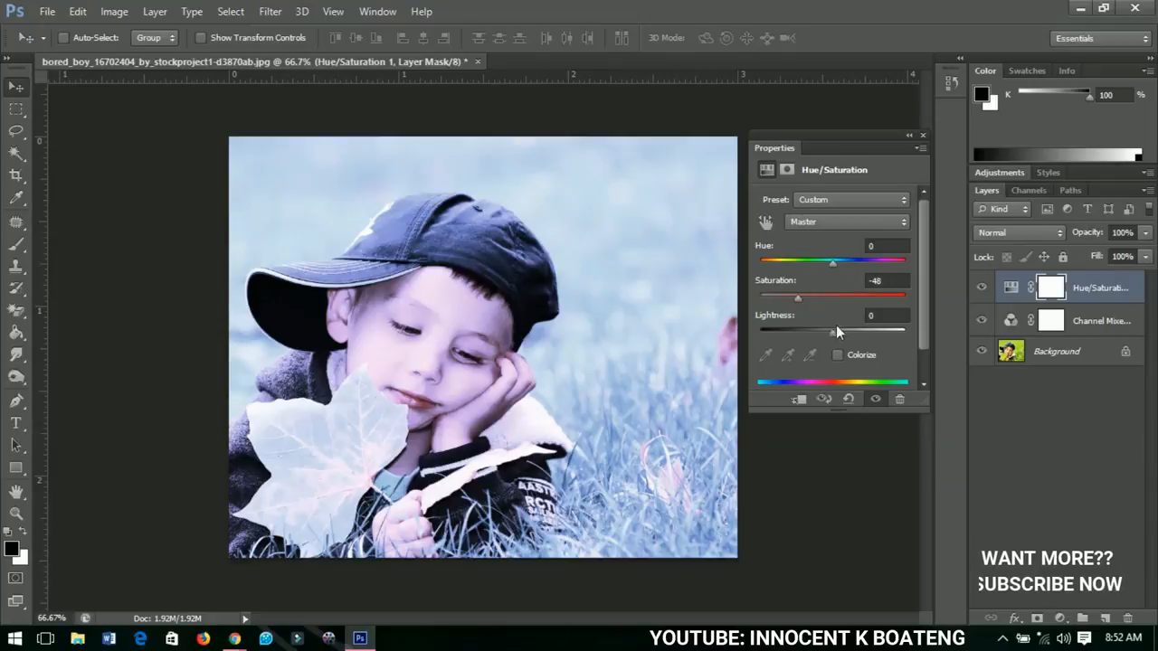
drag(800, 329, 854, 329)
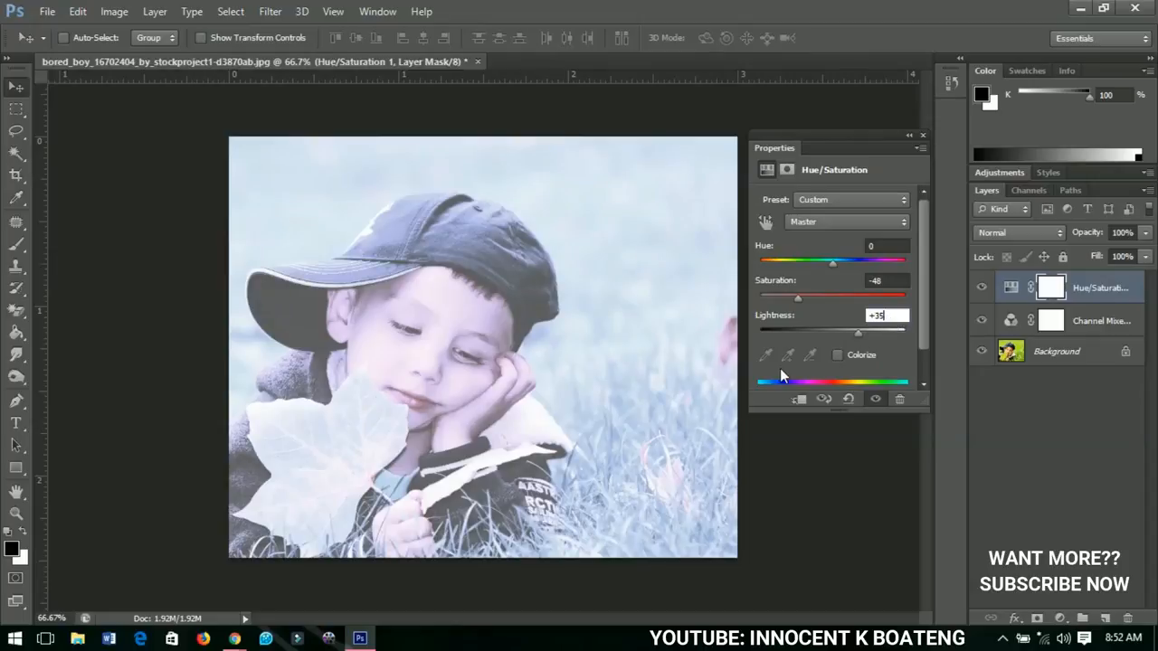
Target the Hue/Saturation layer mask and paint the boy out with a black brush
click(785, 170)
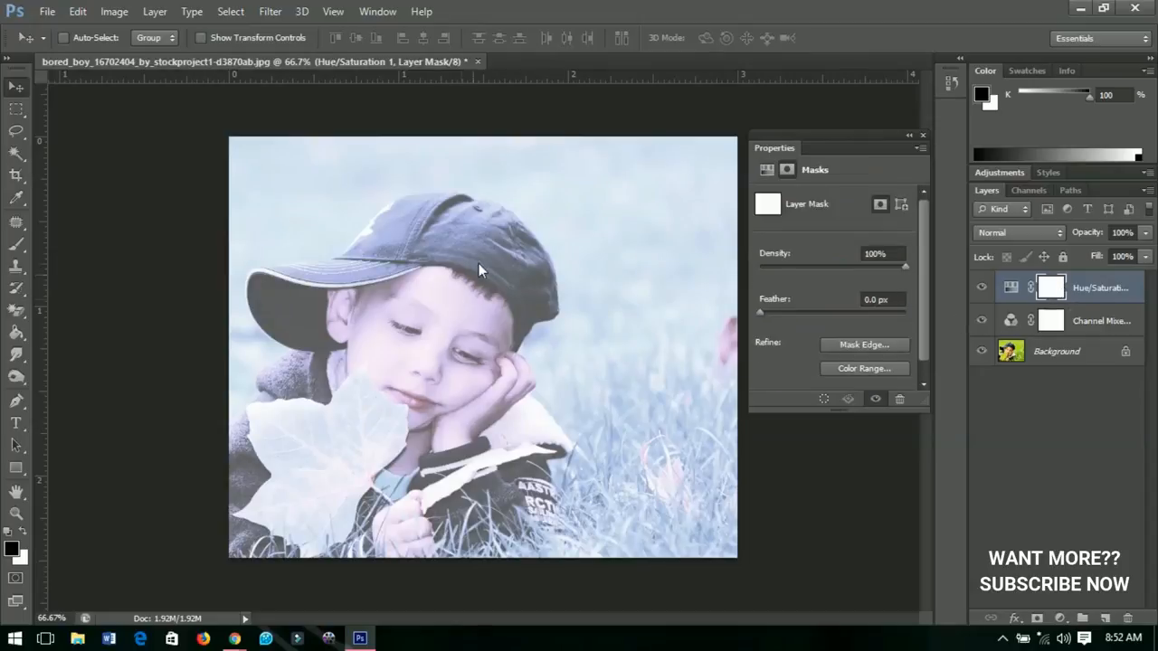
mouse_move(642, 210)
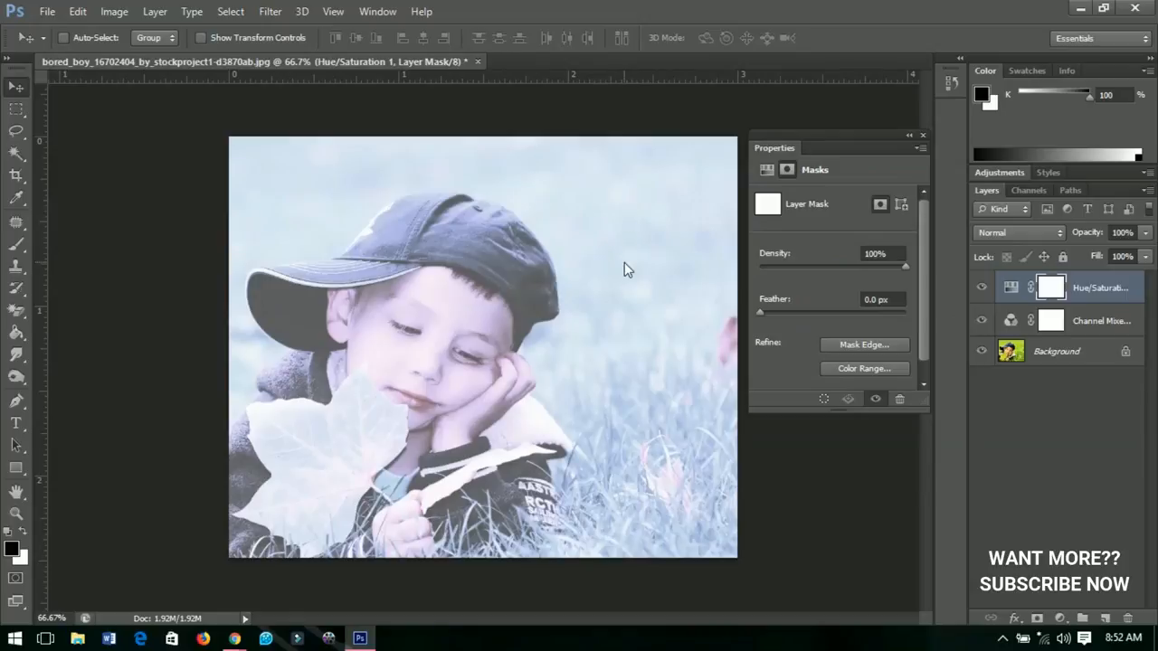
mouse_move(445, 311)
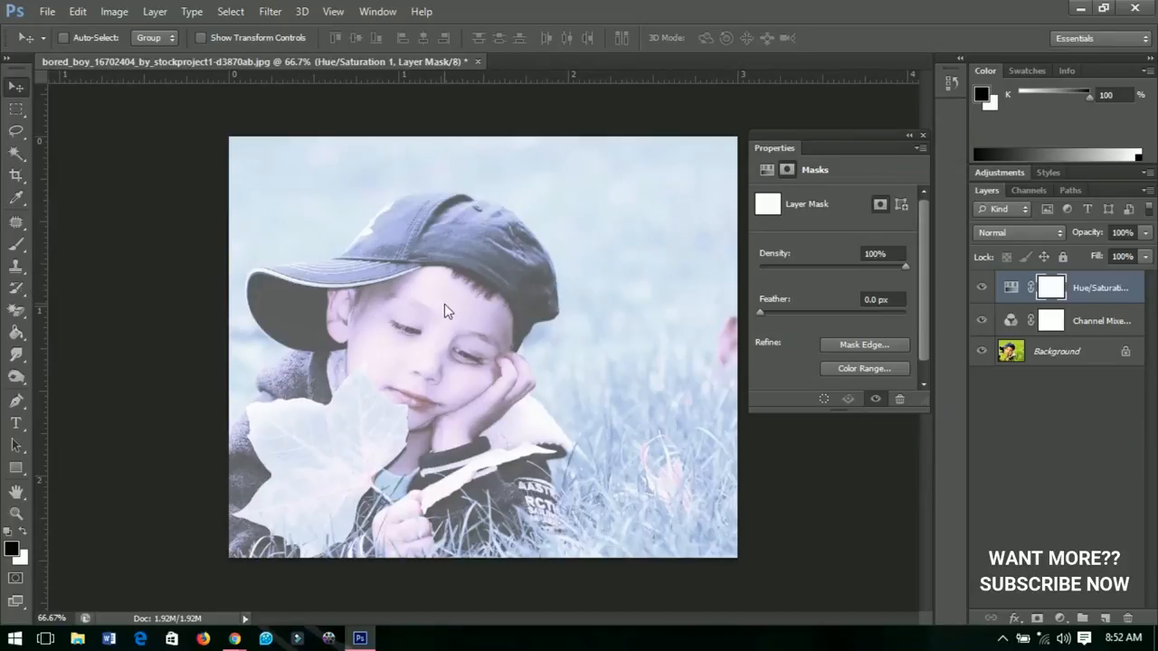
click(1051, 287)
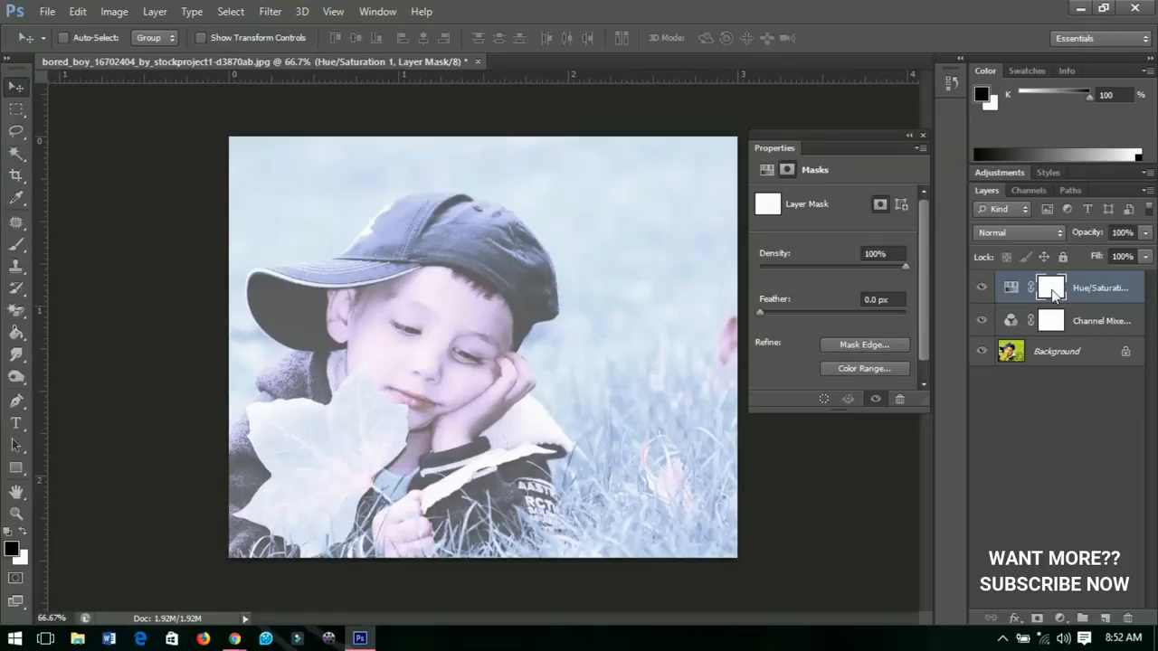
mouse_move(1050, 288)
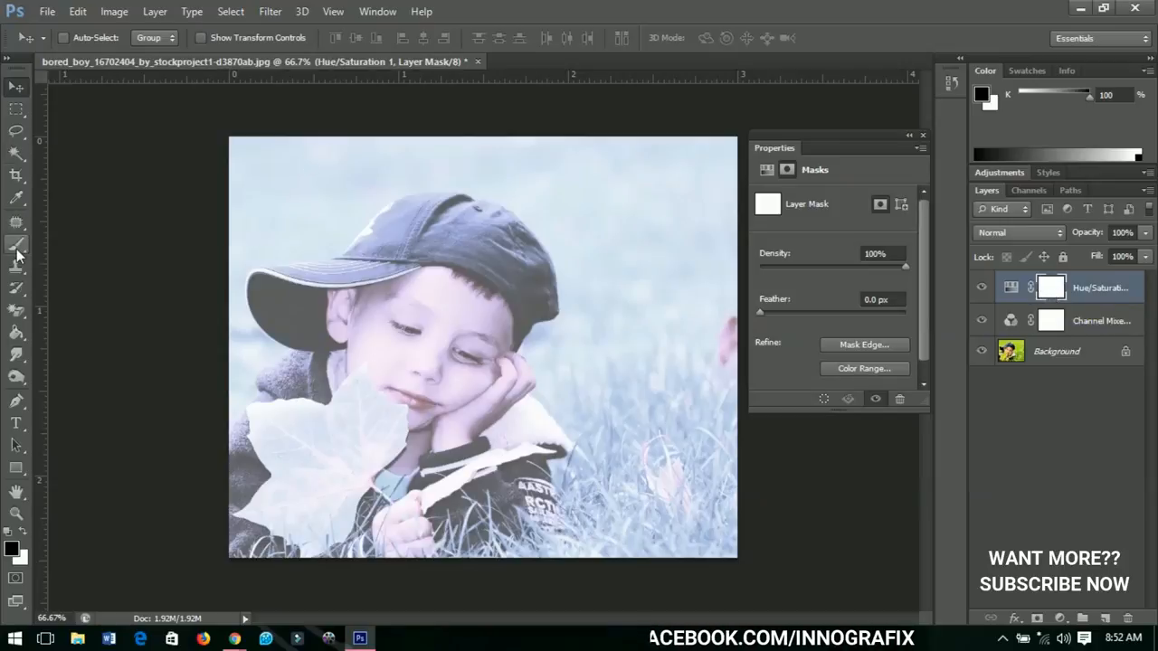
click(17, 252)
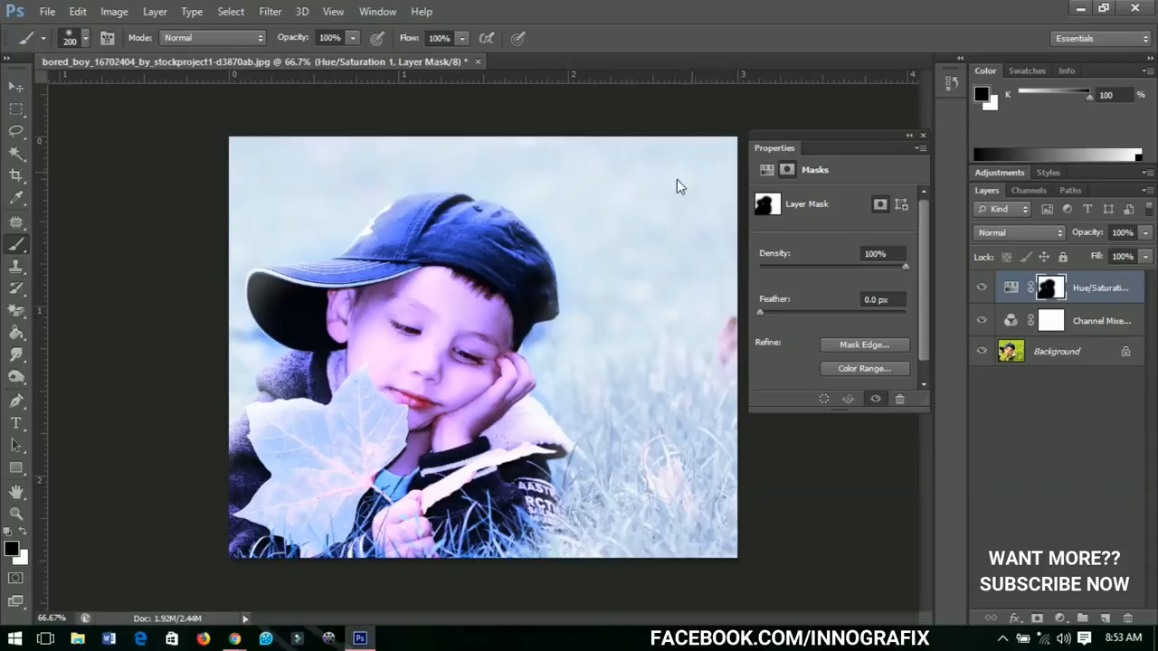
mouse_move(488, 299)
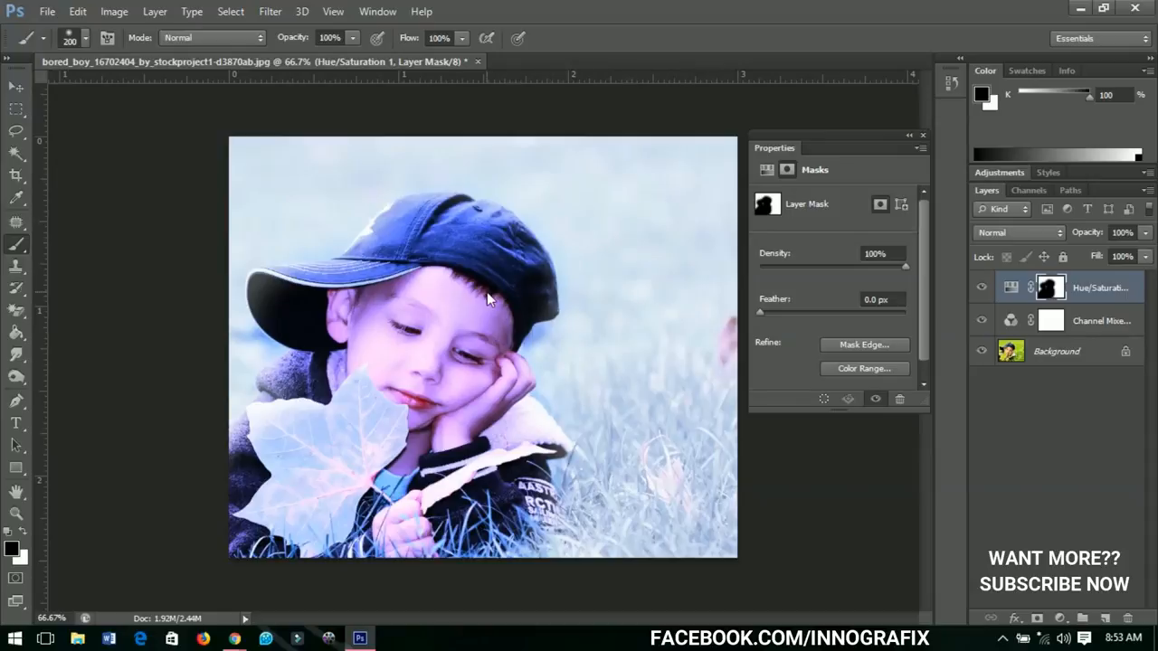
mouse_move(492, 281)
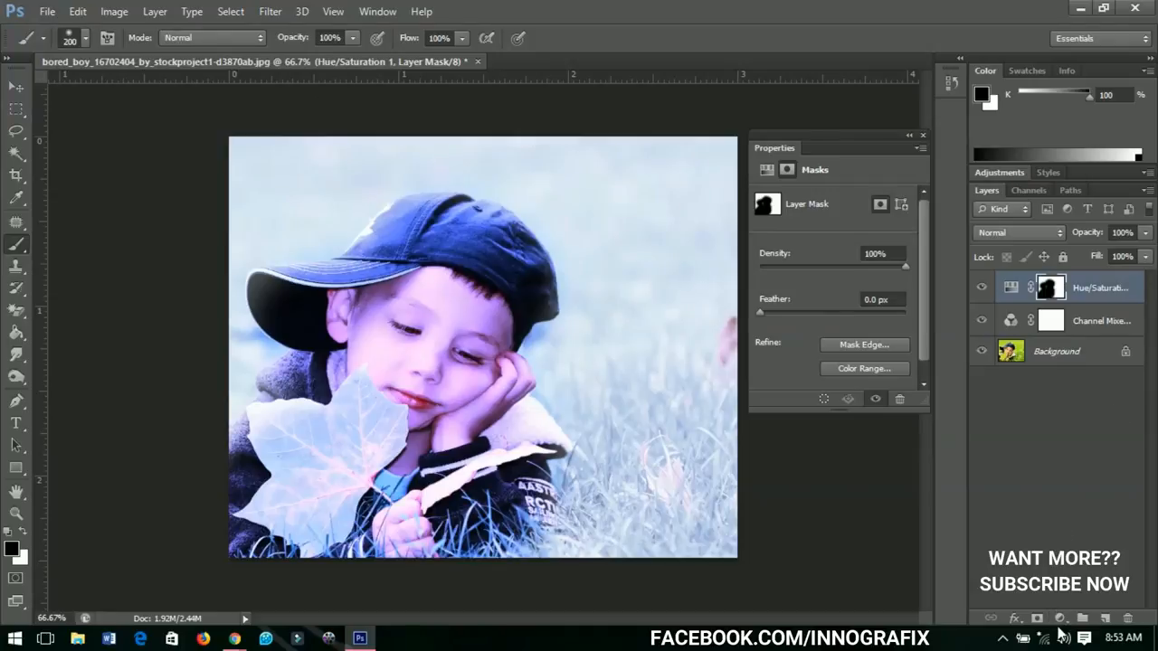
Add a Selective Color layer raising Cyan in the Reds to +90 and close its settings
click(1060, 618)
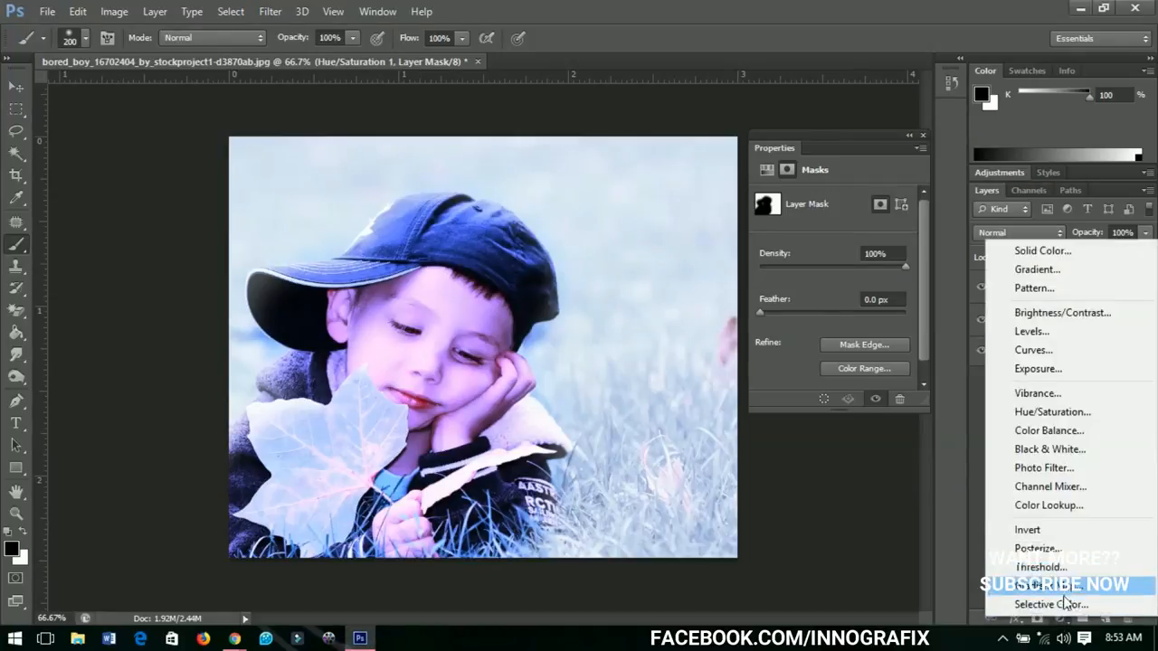
click(1049, 604)
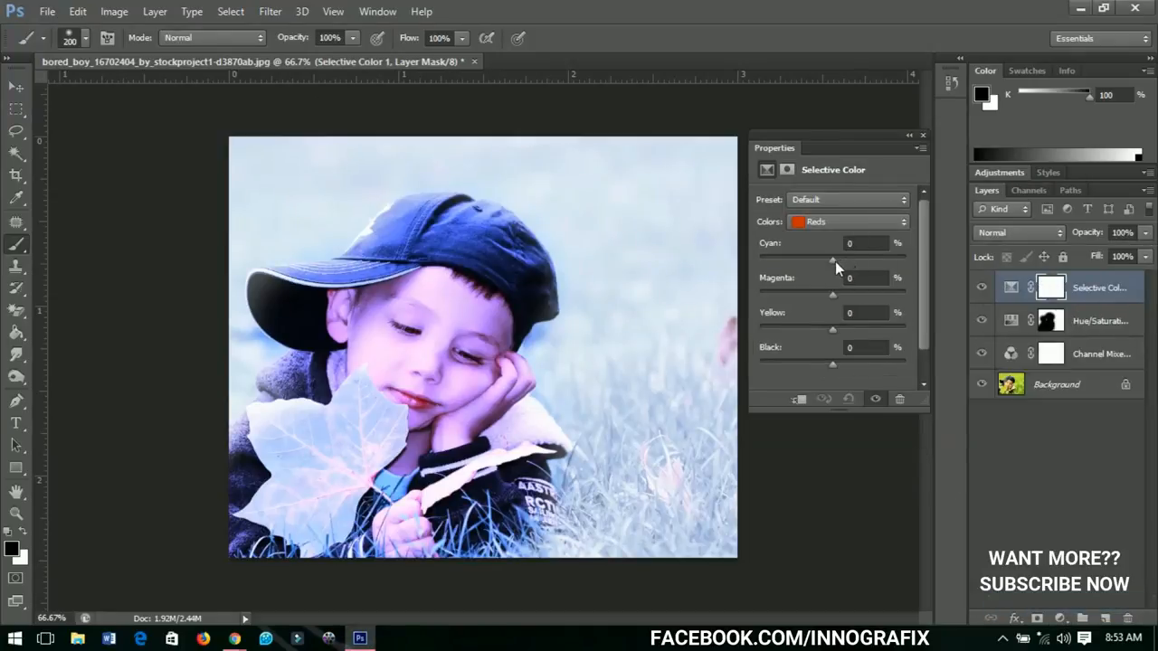
drag(832, 261, 873, 260)
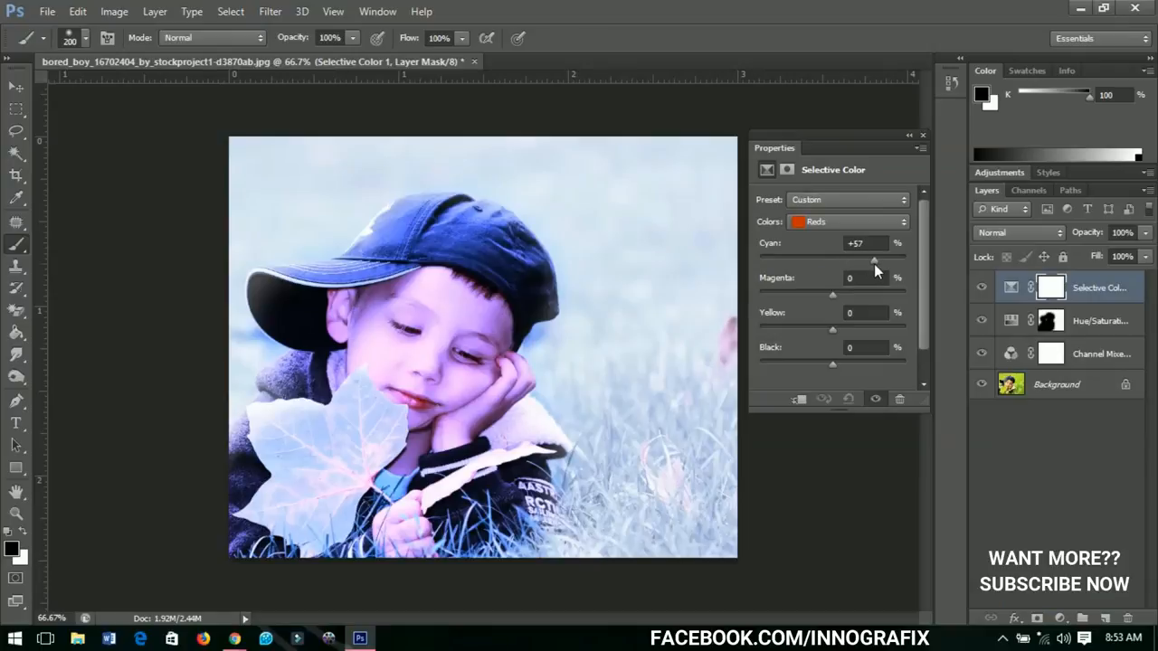
drag(875, 261, 885, 260)
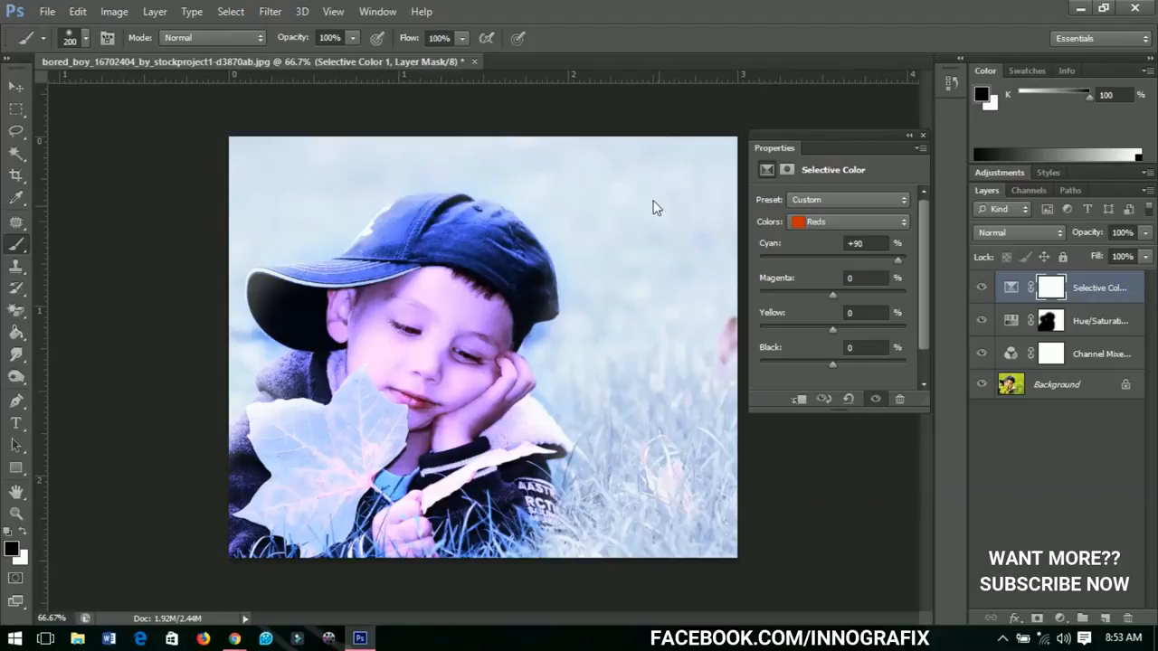
click(922, 138)
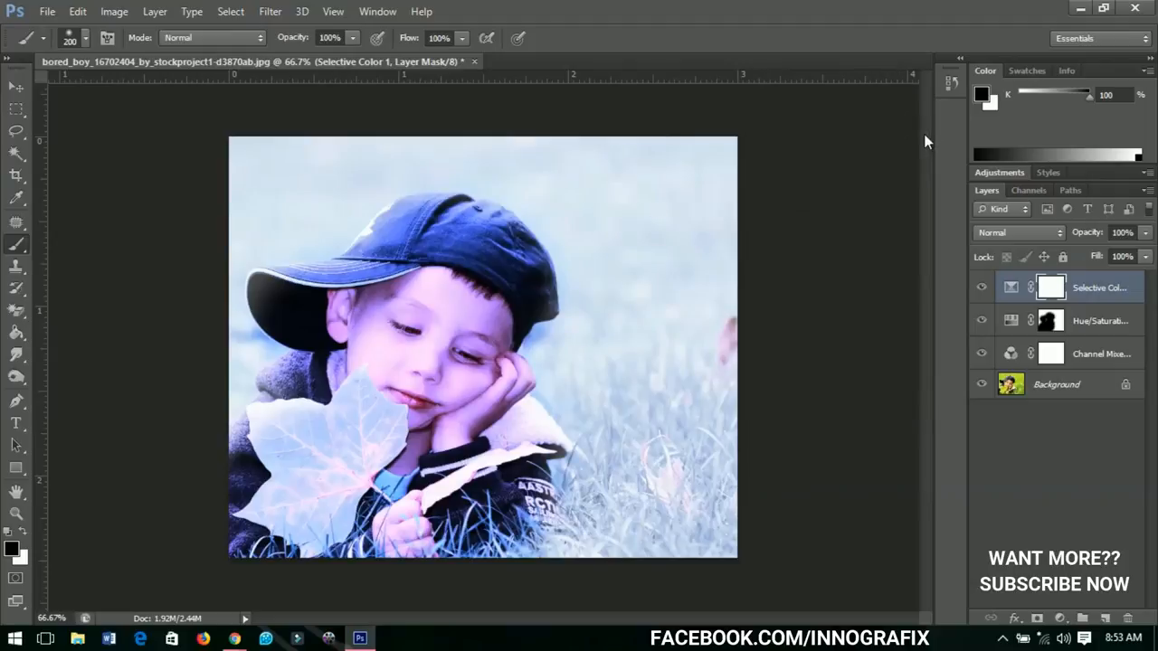
mouse_move(1078, 431)
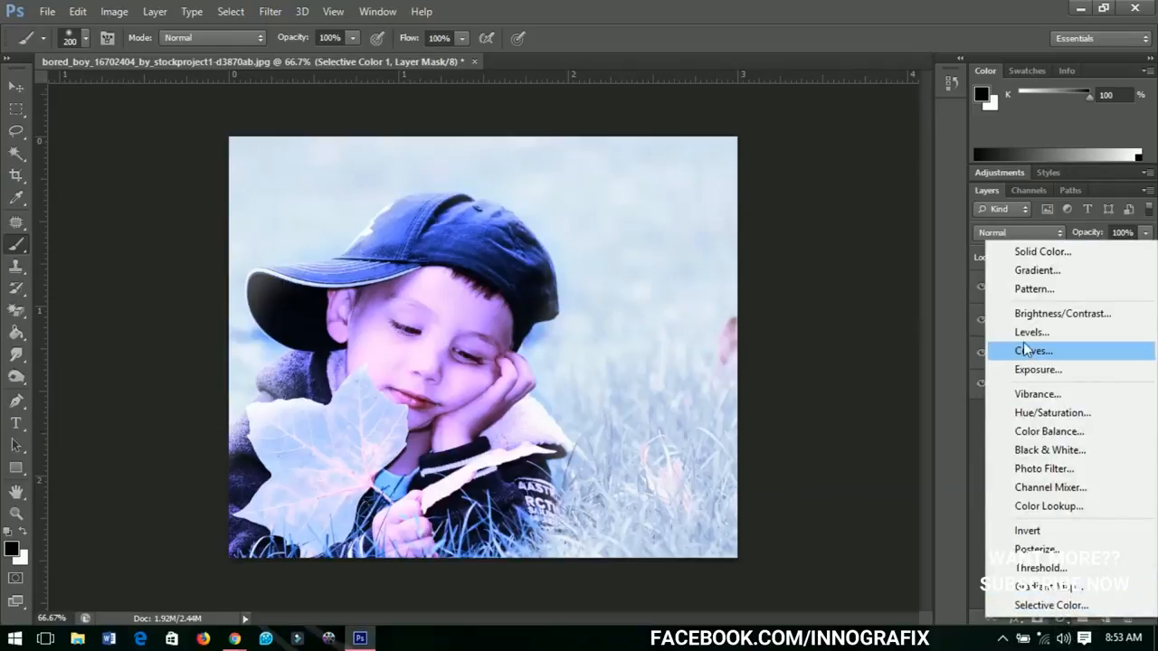
mouse_move(1049, 289)
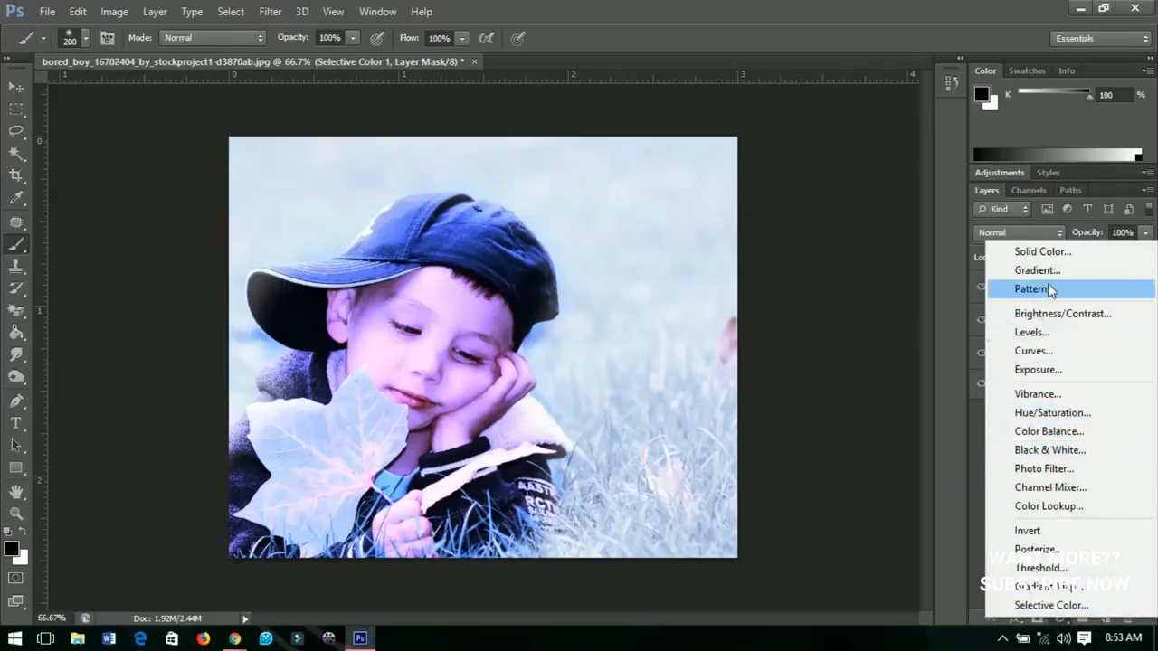
Add a Black & White layer with Reds 242, Yellows 50, Greens 50 and Cyans 200
click(1049, 448)
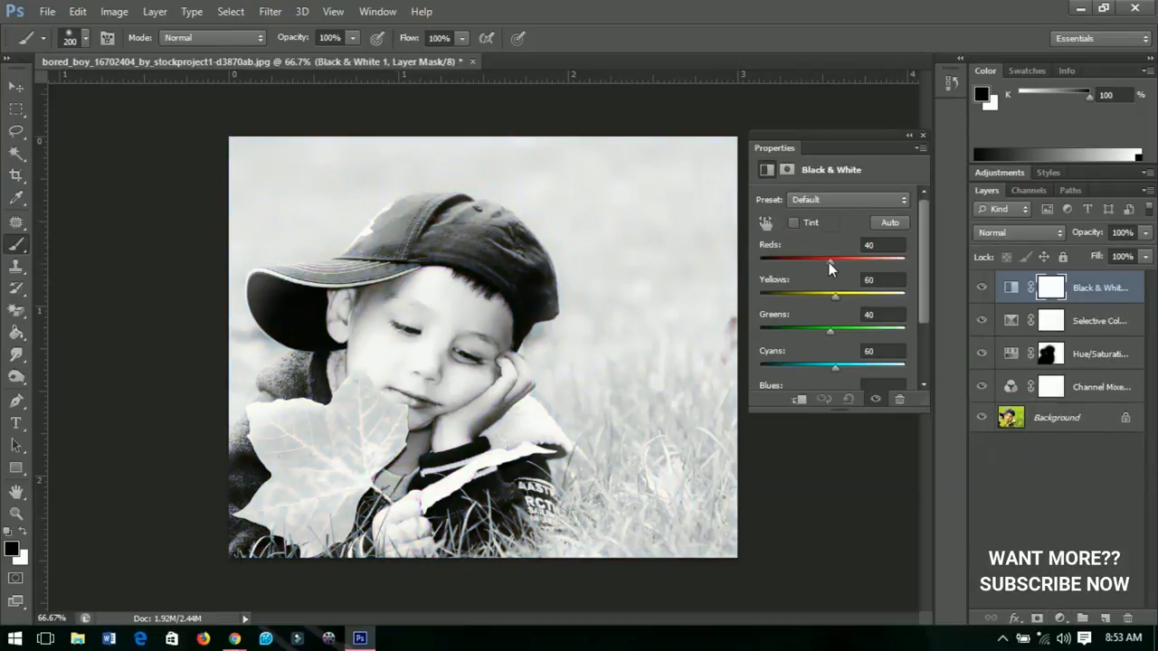
drag(830, 260, 872, 261)
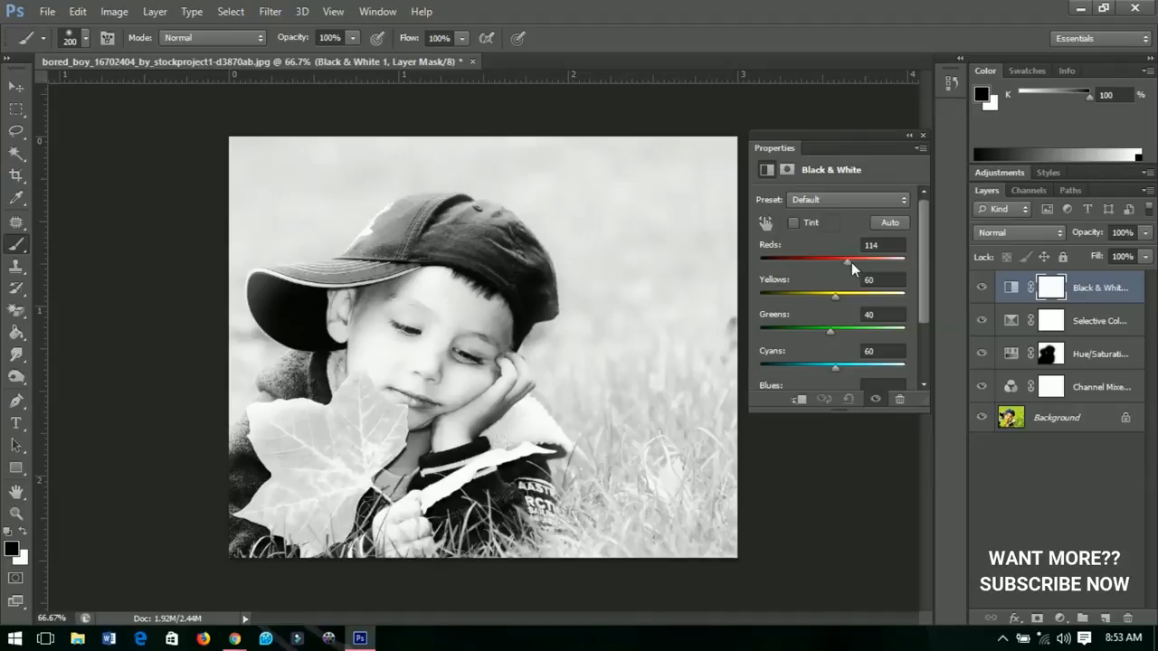
drag(871, 260, 884, 261)
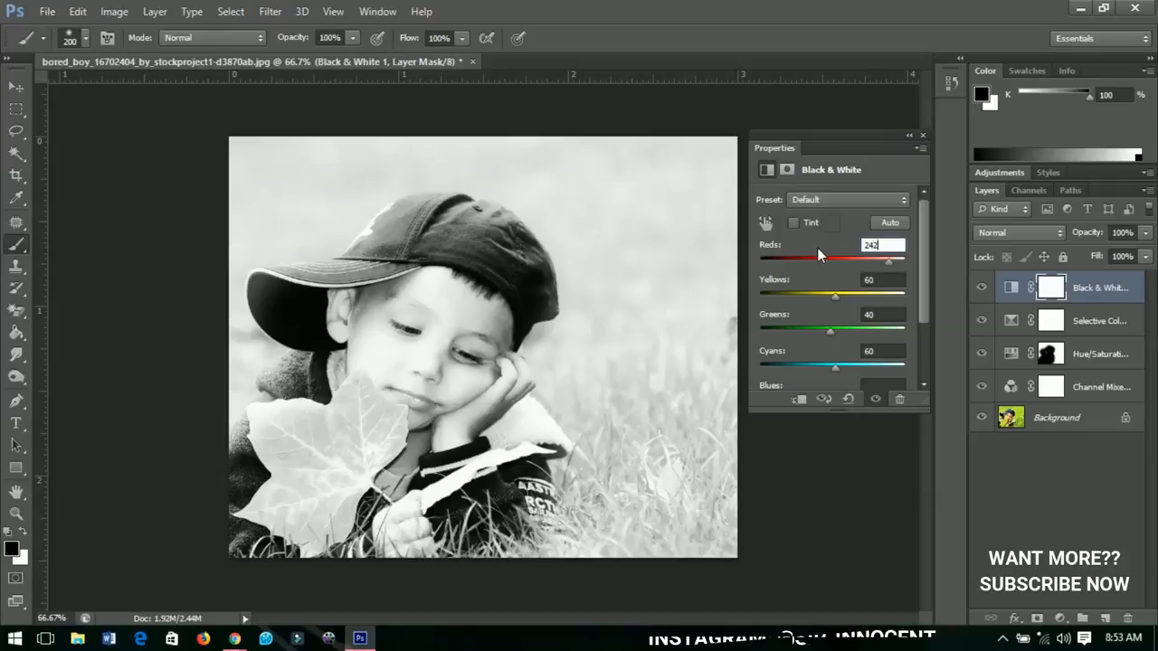
mouse_move(823, 329)
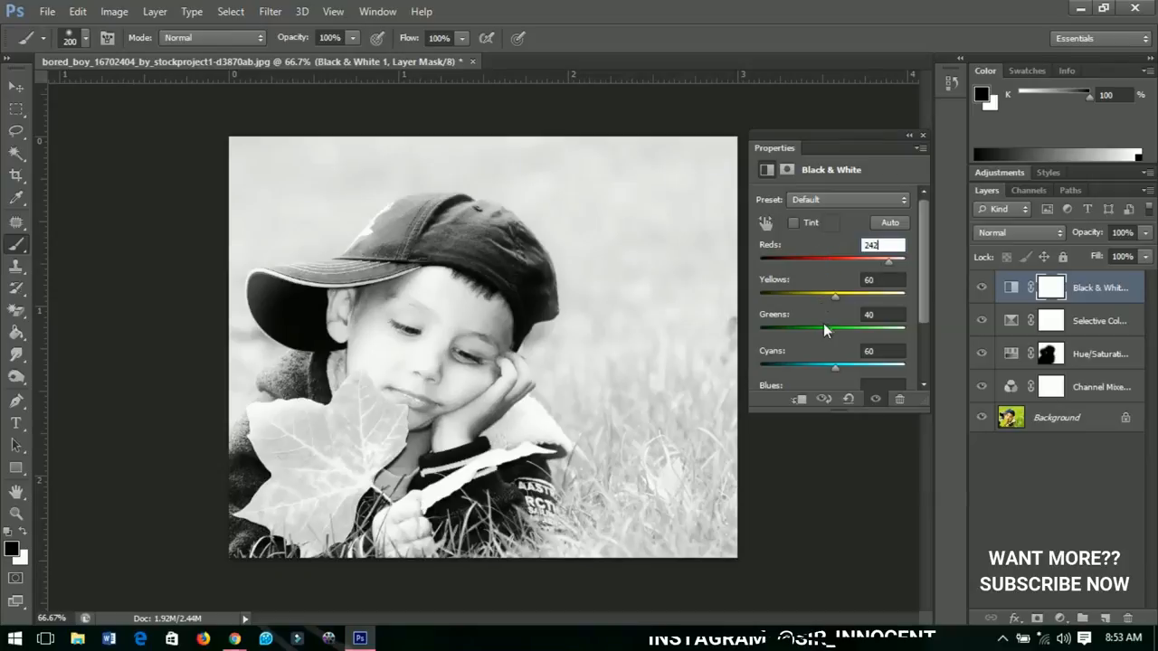
triple_click(882, 278)
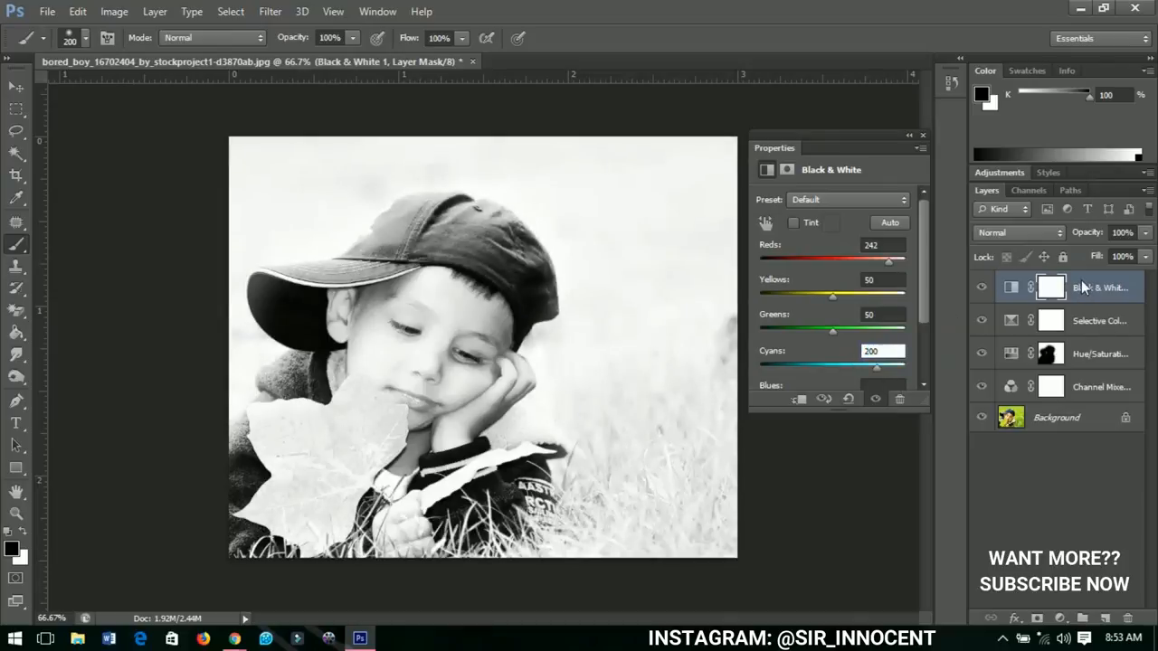
Set the Black & White layer's blend mode to Soft Light for a pale icy-blue look
click(1016, 232)
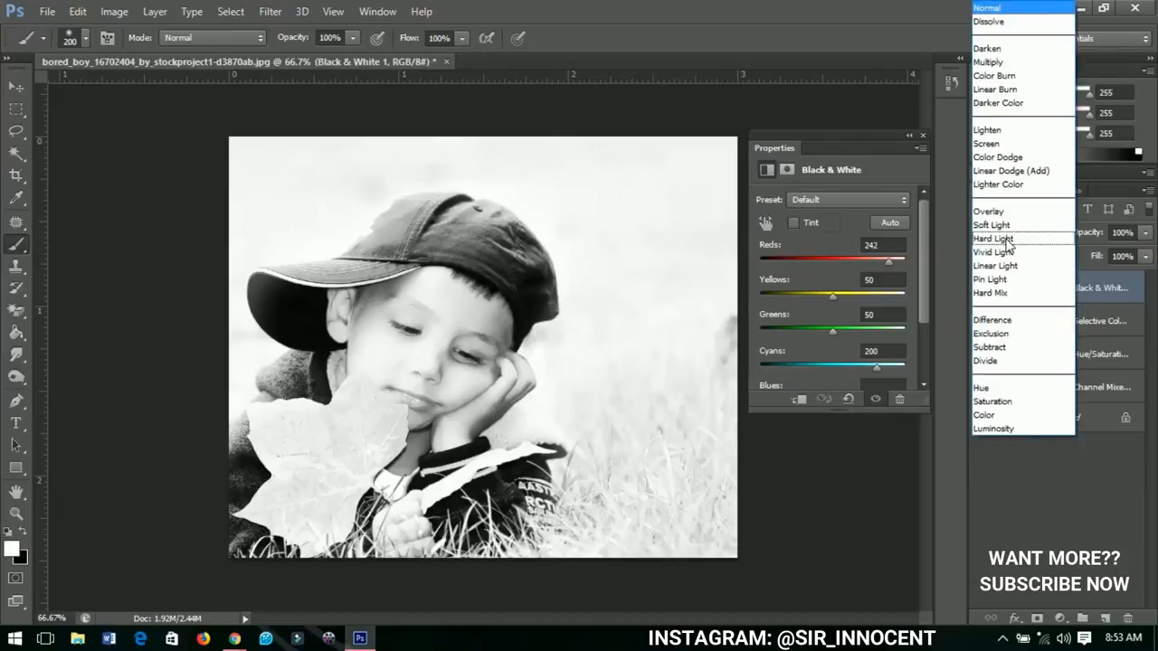
click(991, 224)
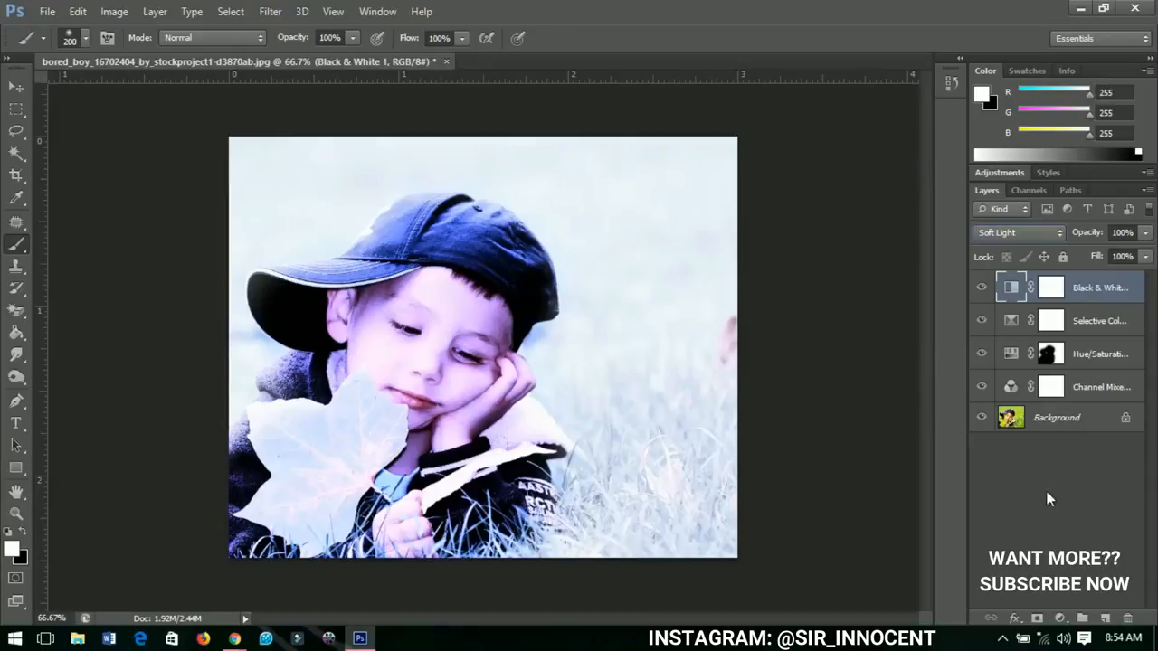
mouse_move(1121, 340)
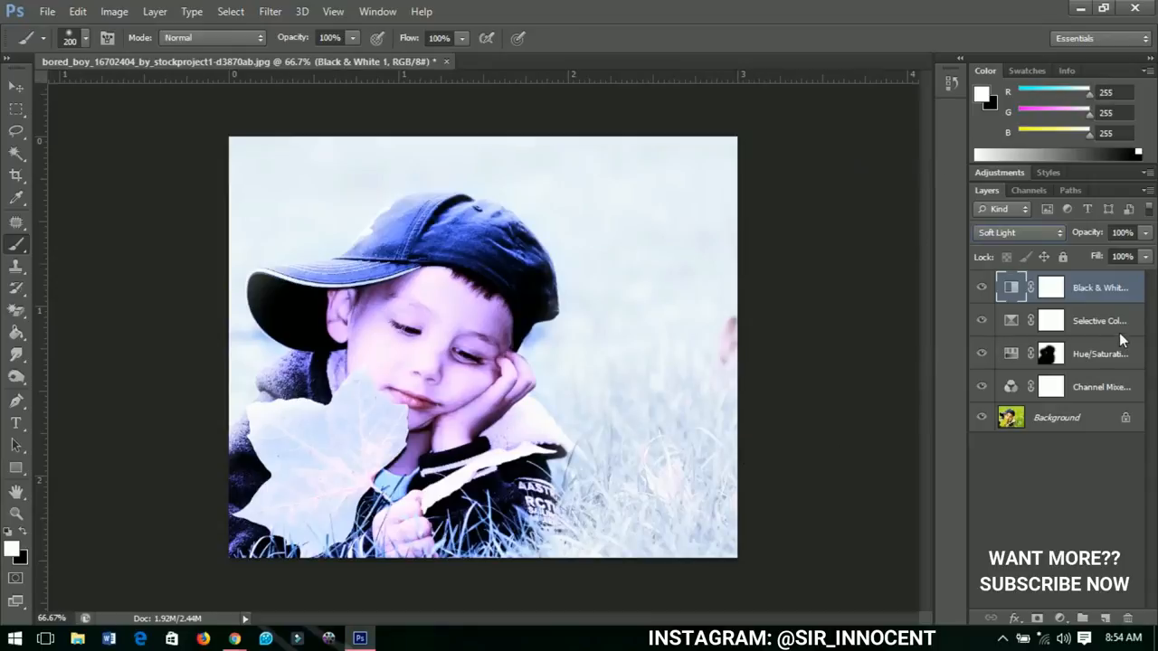
click(47, 11)
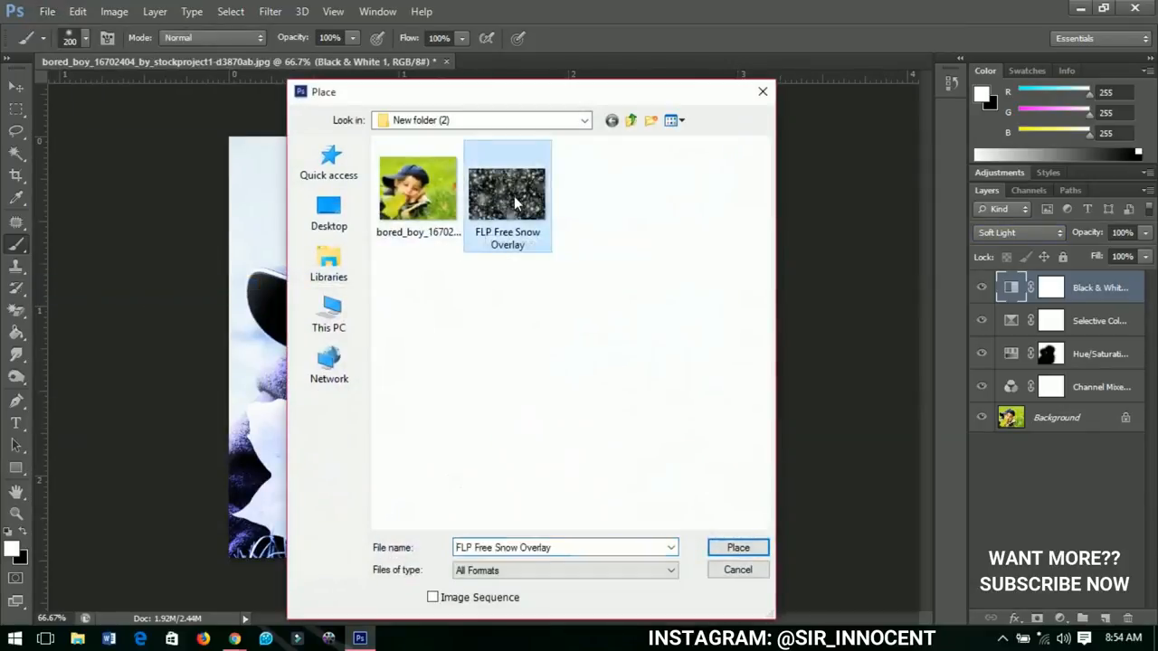
mouse_move(506, 190)
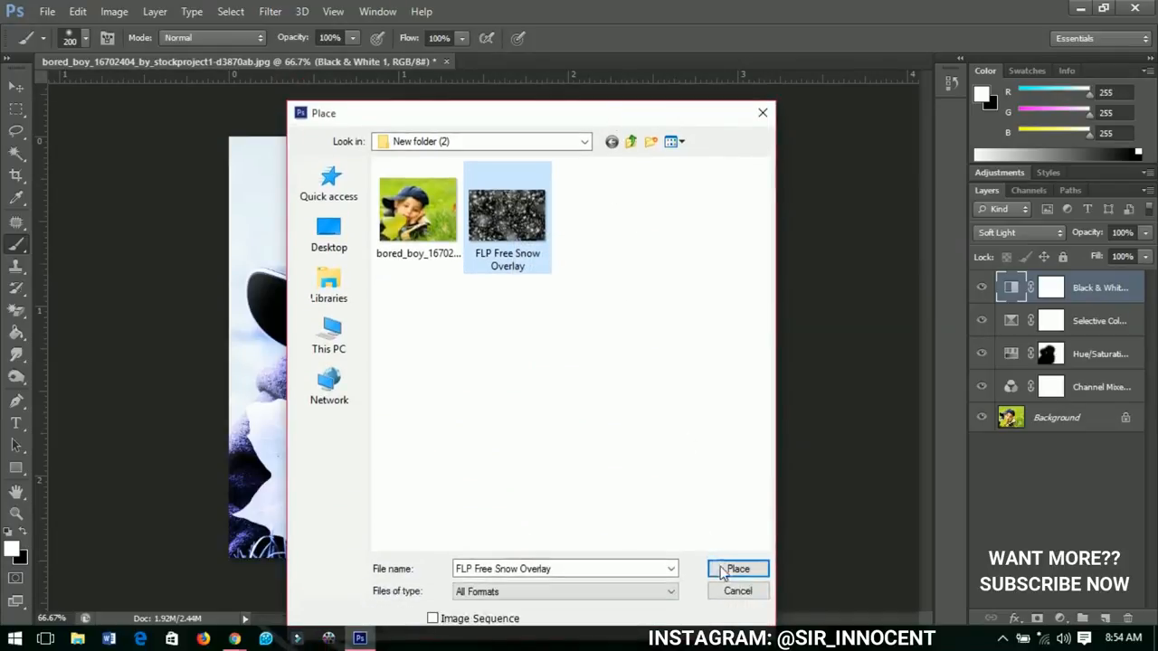
Place the FLP Free Snow Overlay and stretch it to cover the whole canvas, then commit
click(738, 568)
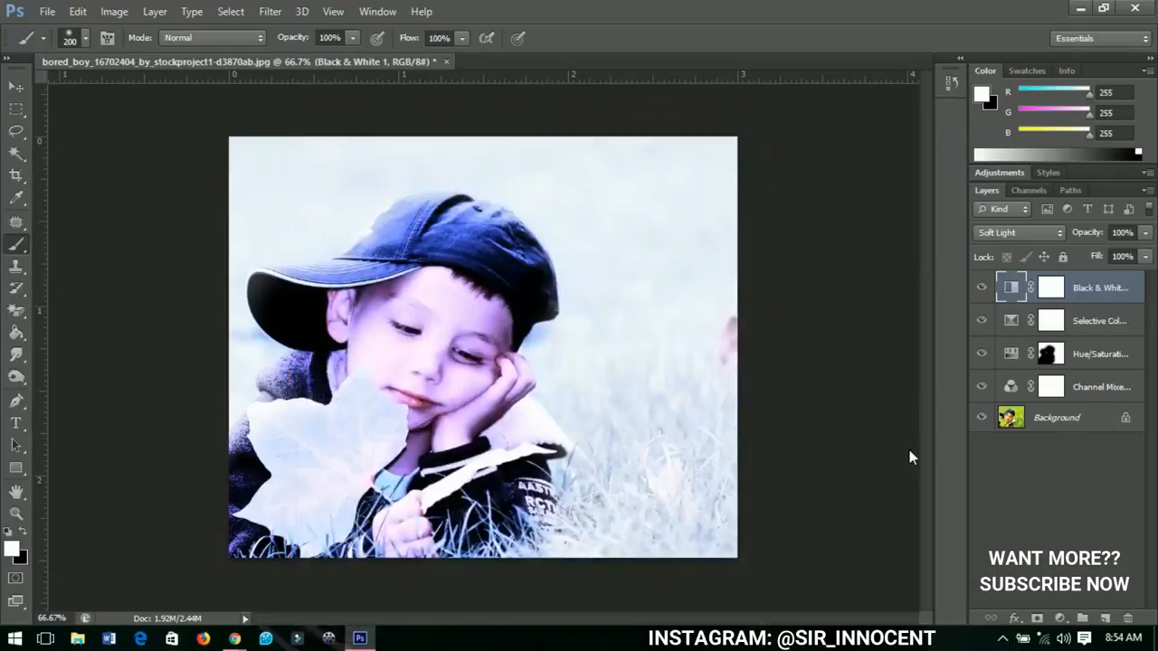
mouse_move(654, 445)
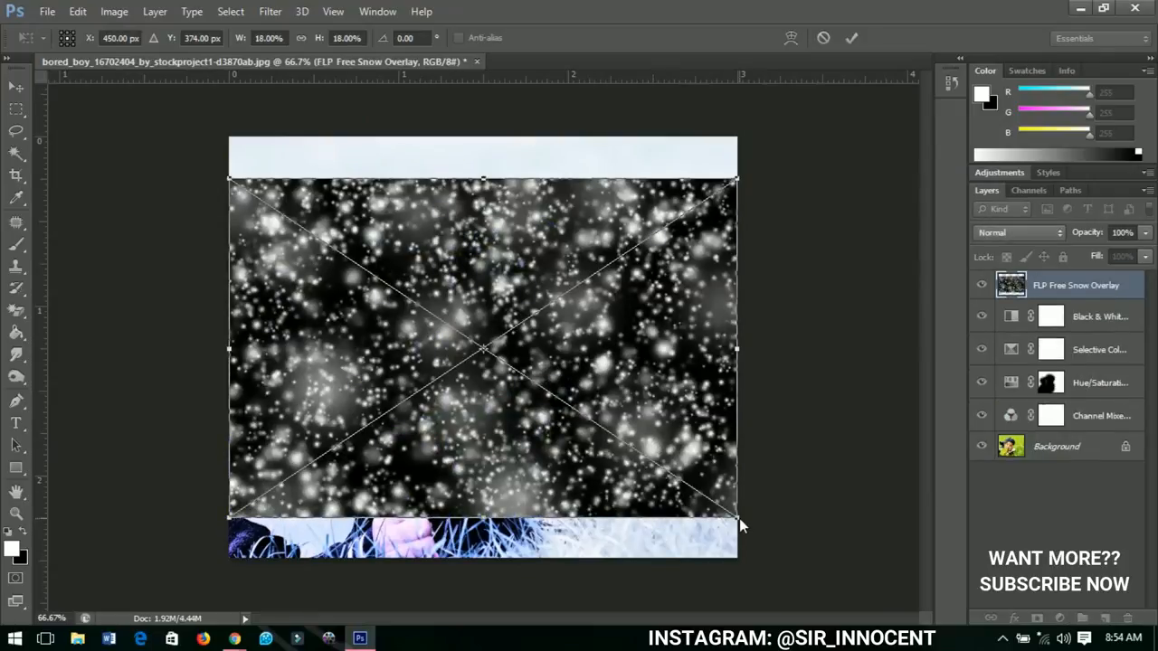
drag(738, 515, 792, 553)
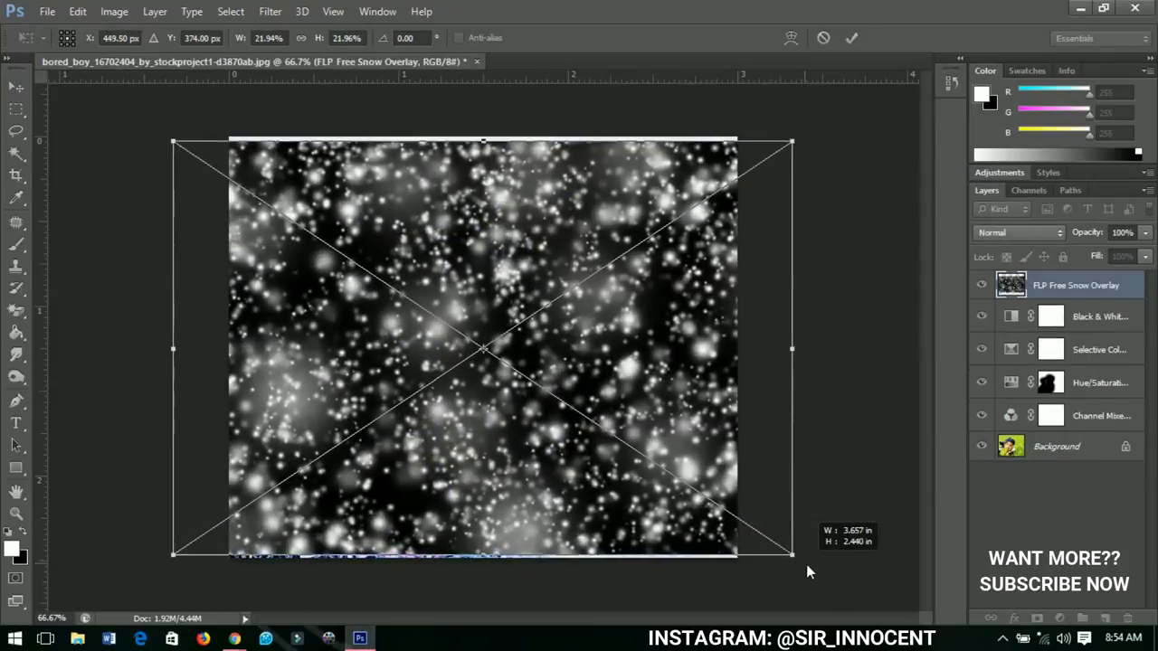
drag(792, 553, 823, 575)
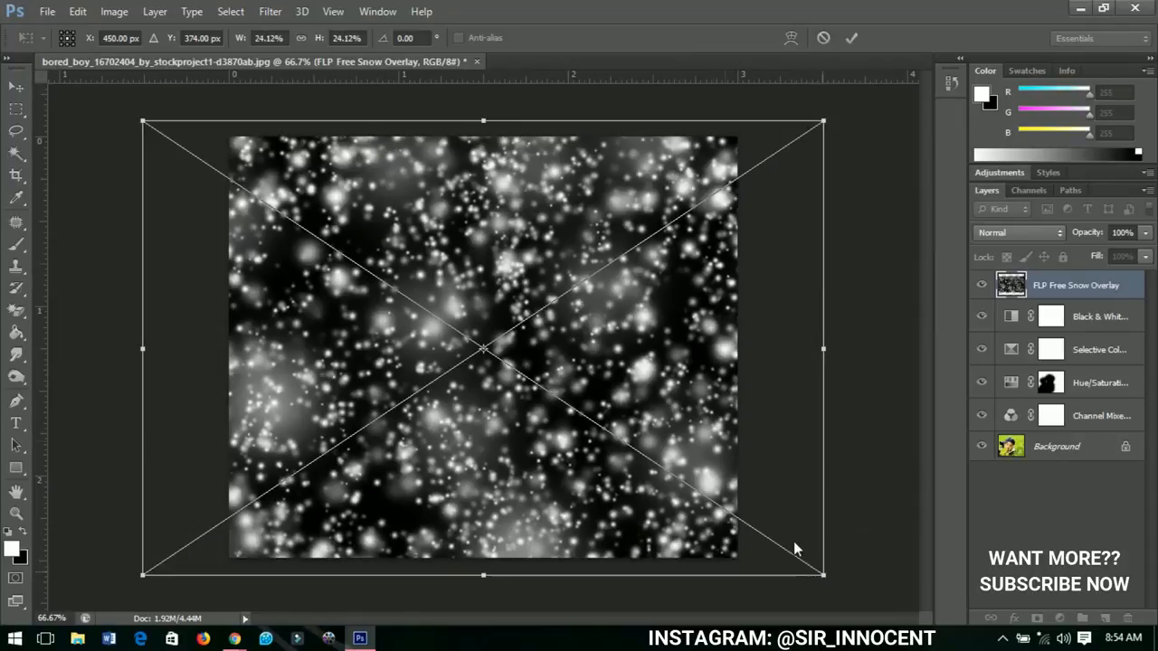
click(1017, 231)
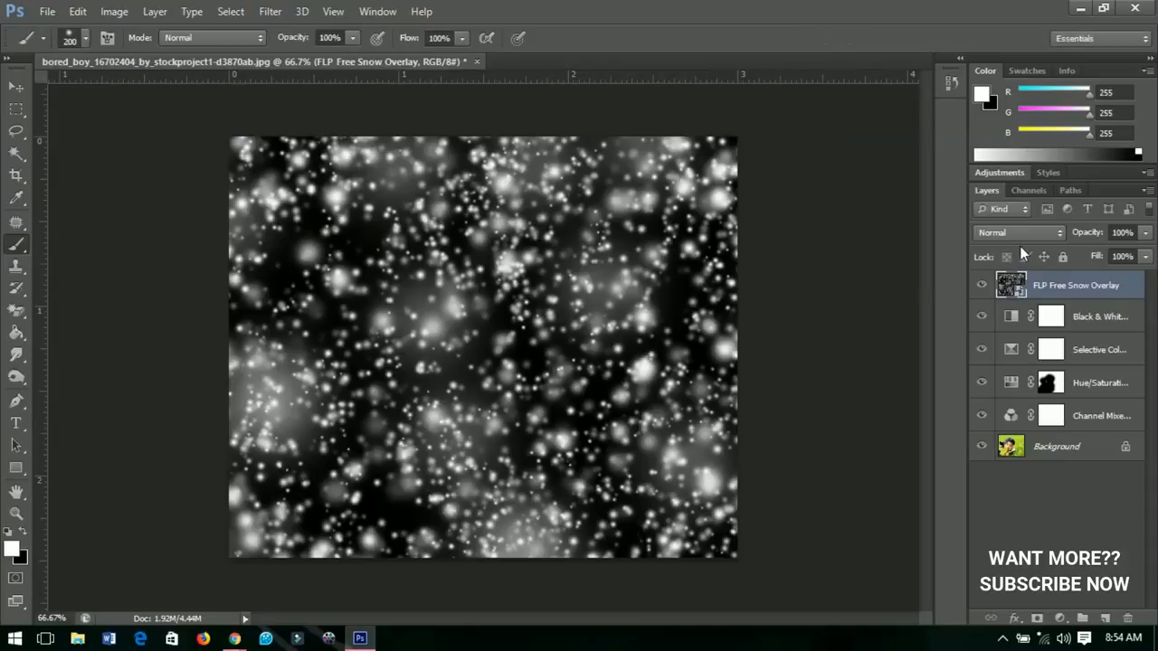
Blend the snow layer as Overlay and gather the edit layers into one group
click(1016, 232)
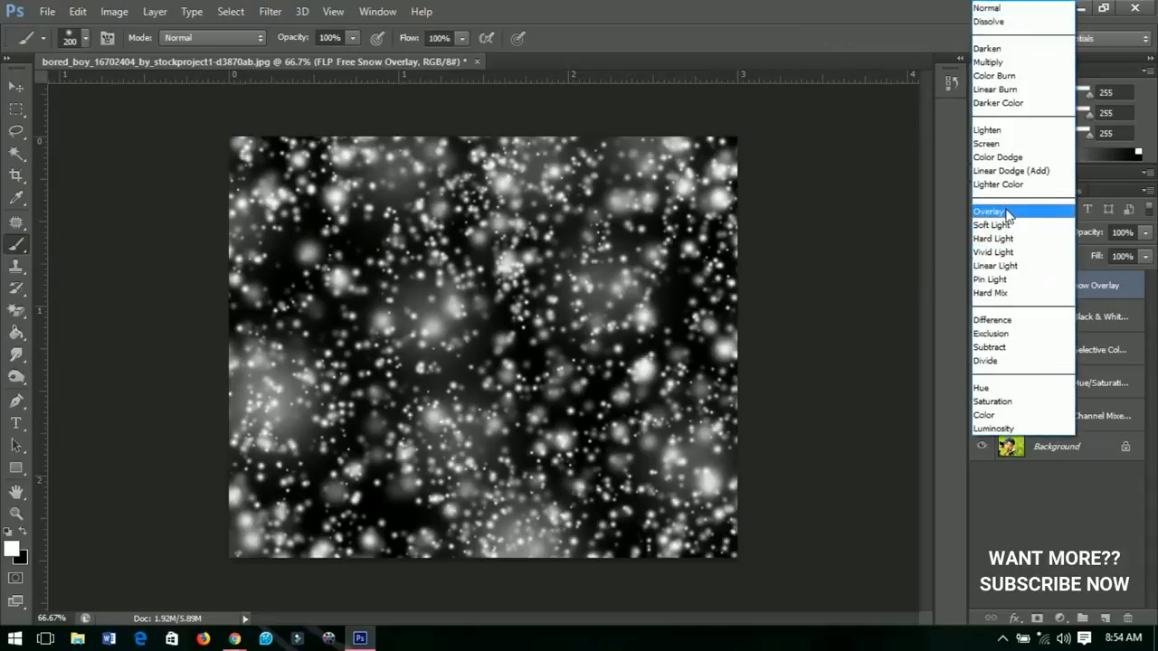
click(988, 210)
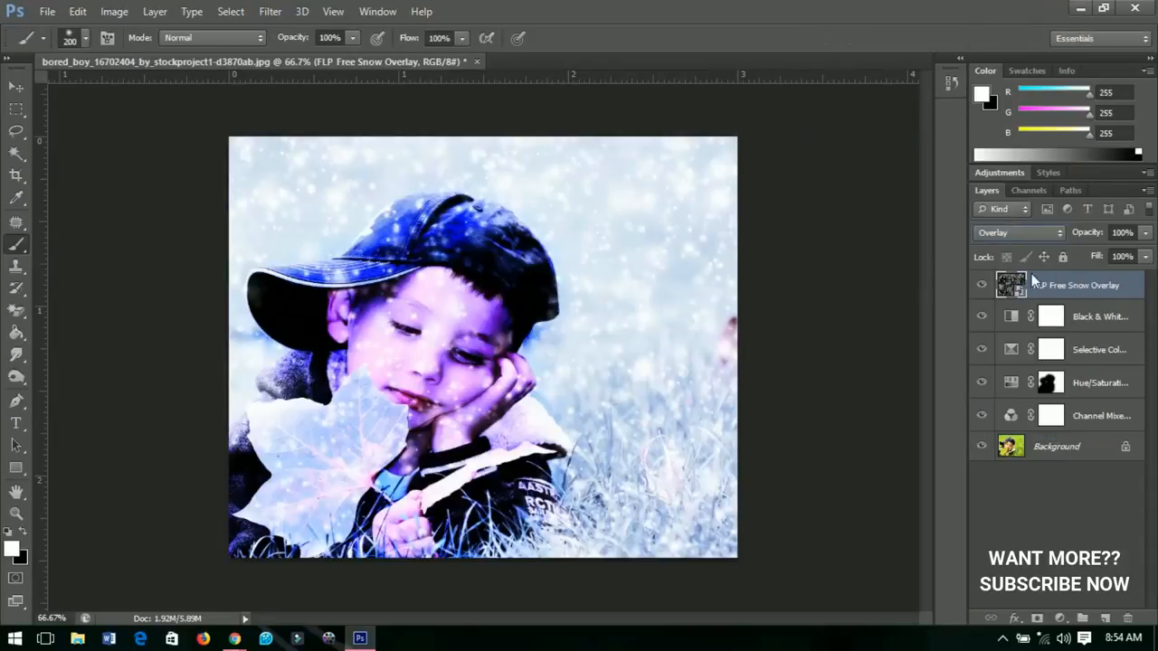
right_click(1010, 286)
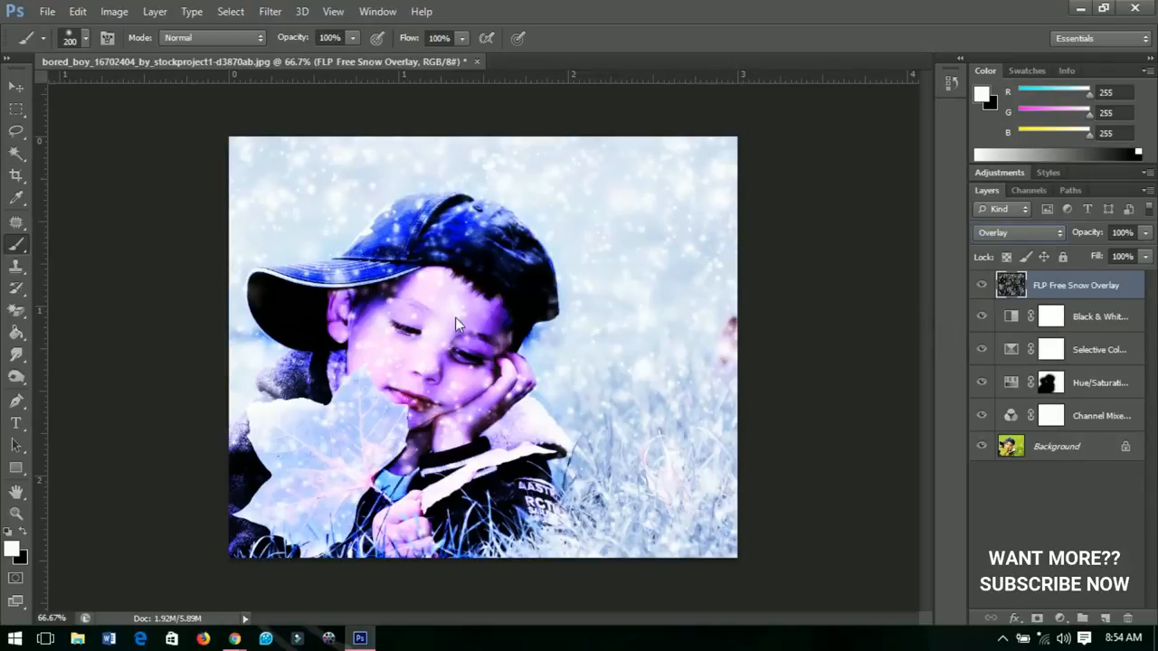
mouse_move(492, 257)
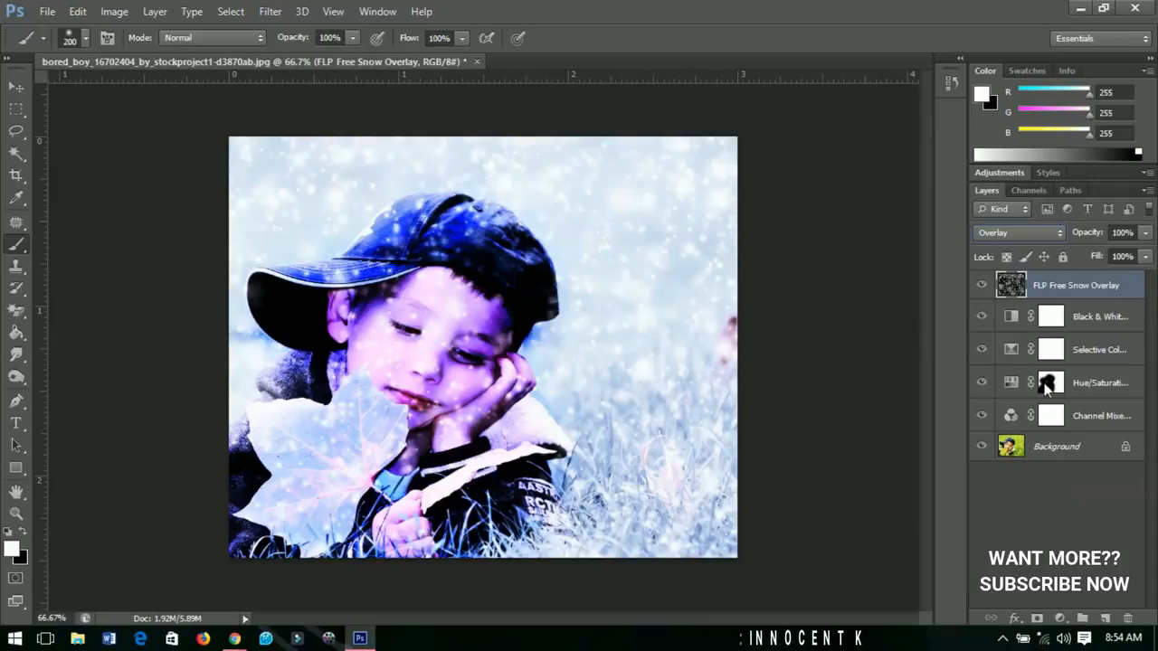
click(1038, 618)
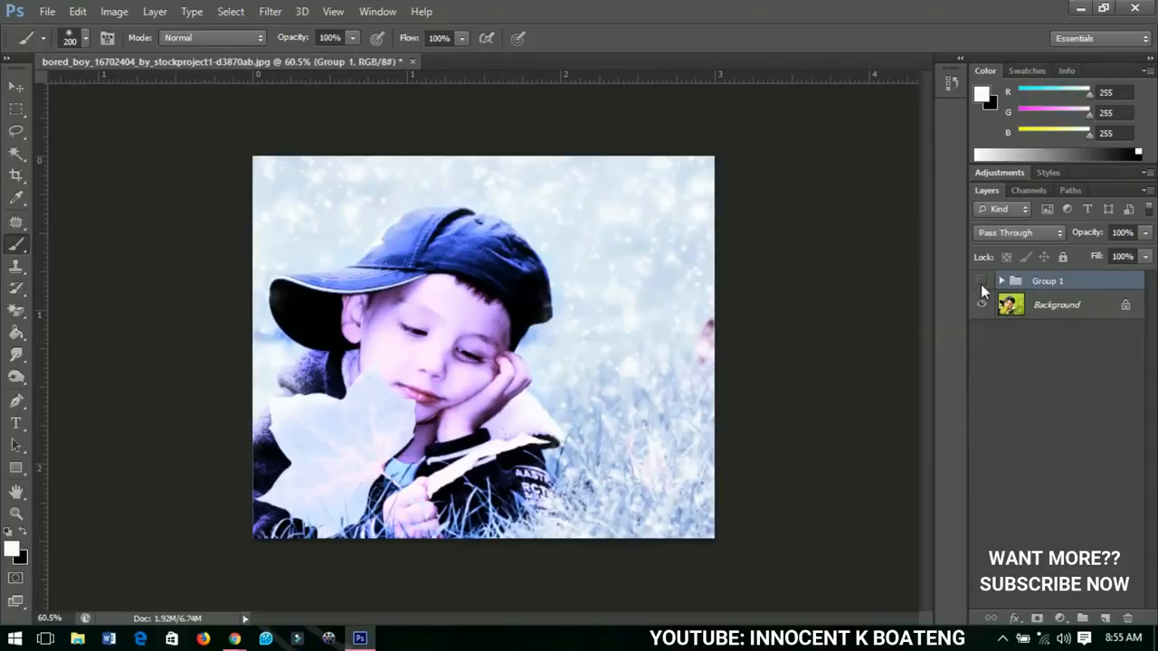
click(980, 280)
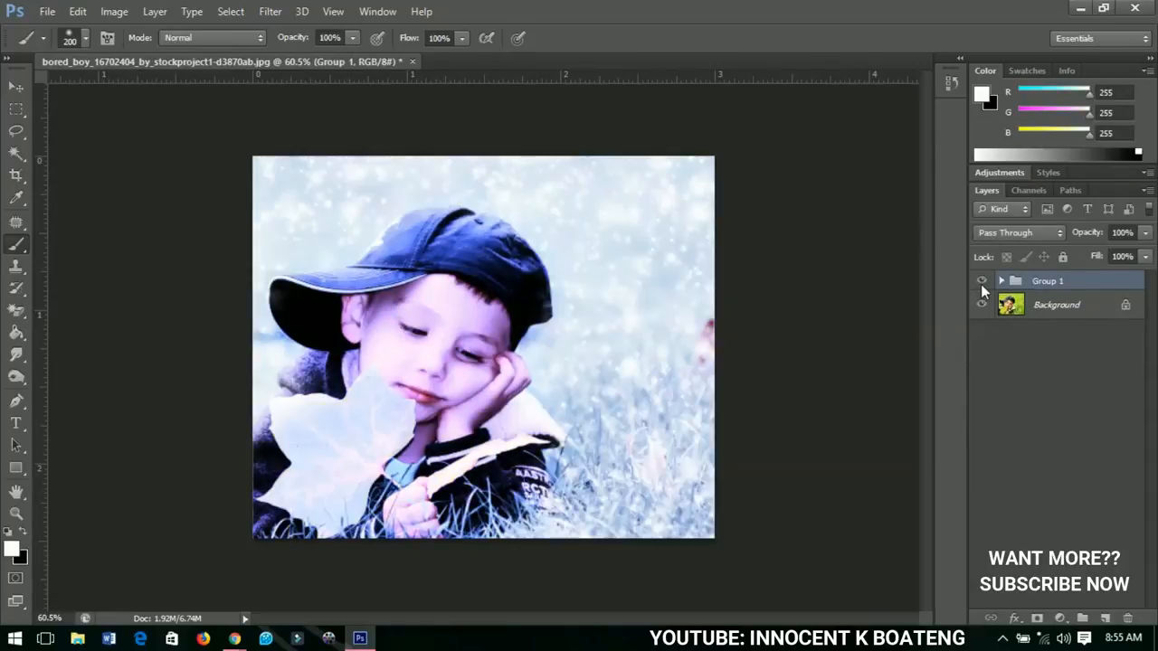
click(981, 280)
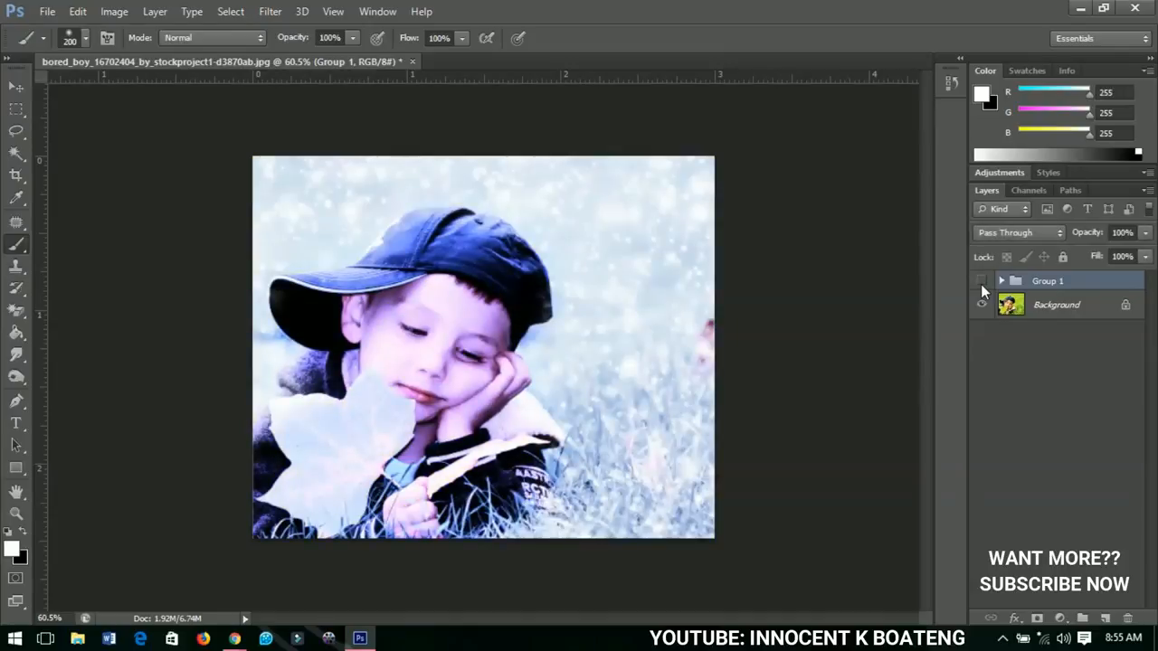
click(981, 280)
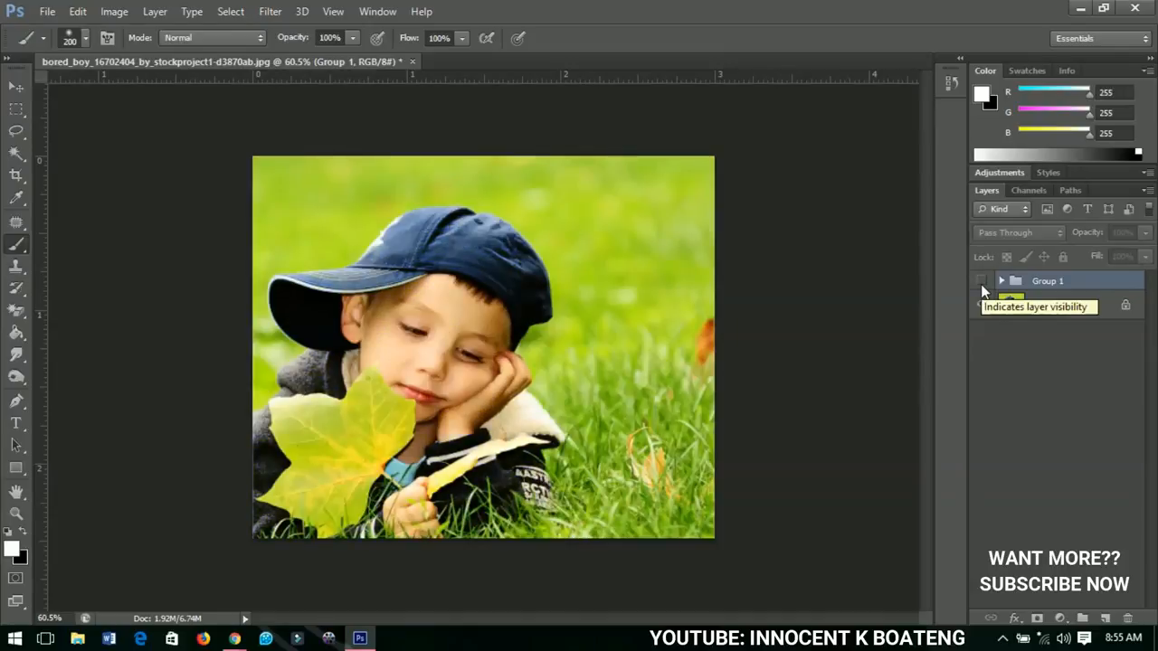
click(1002, 281)
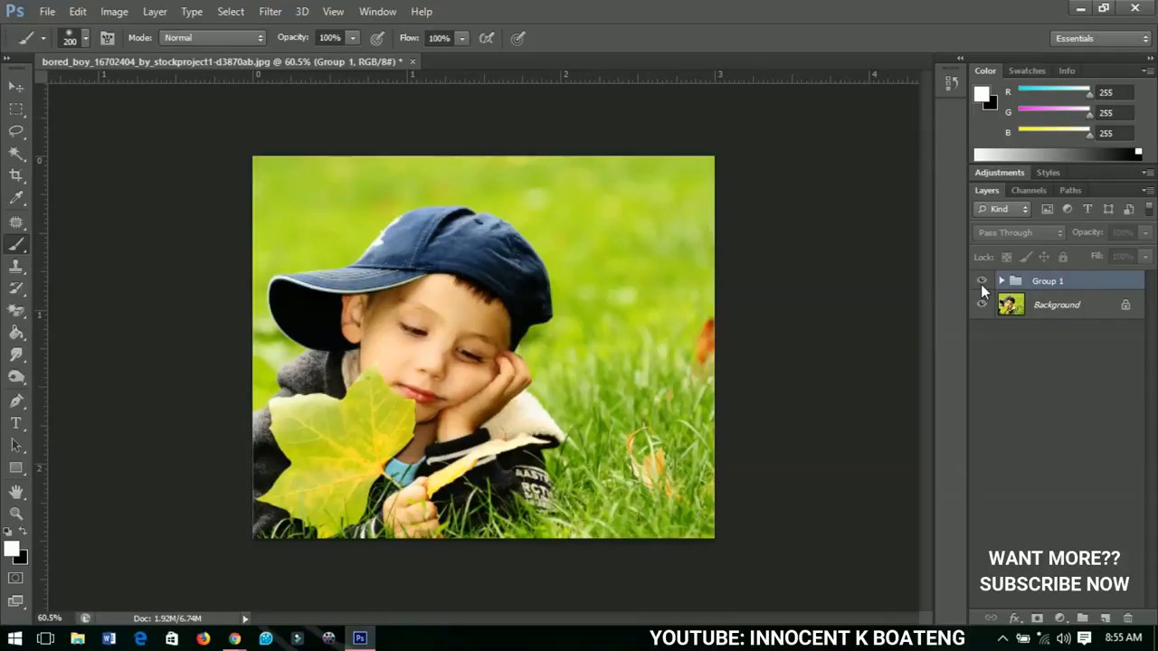
click(980, 281)
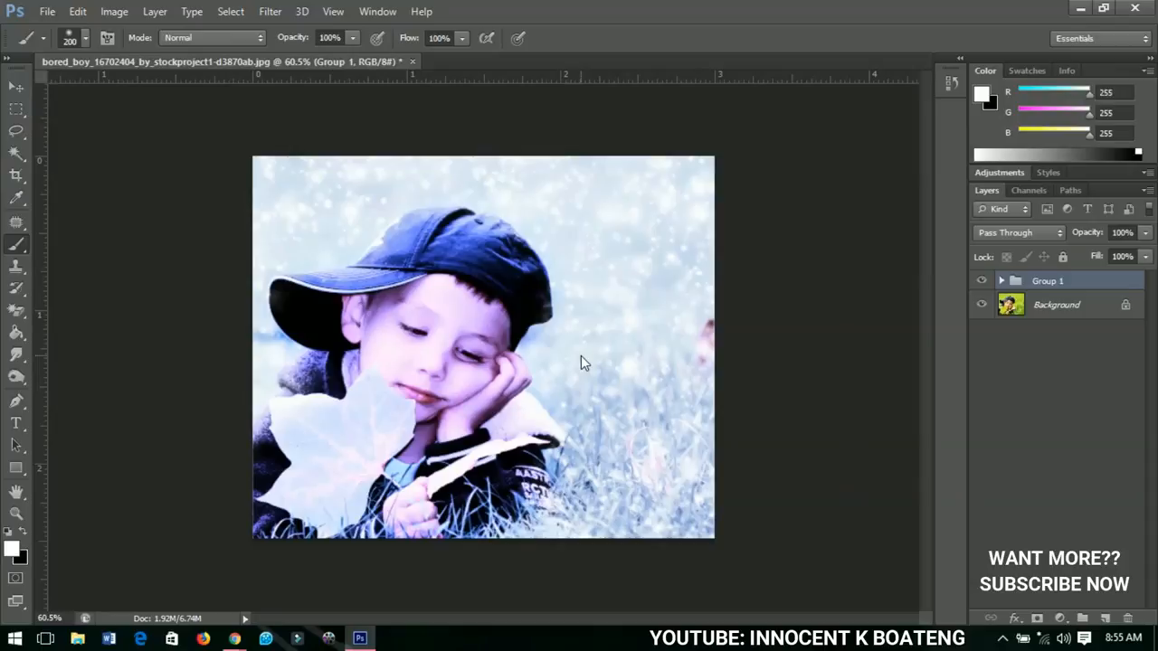
mouse_move(557, 384)
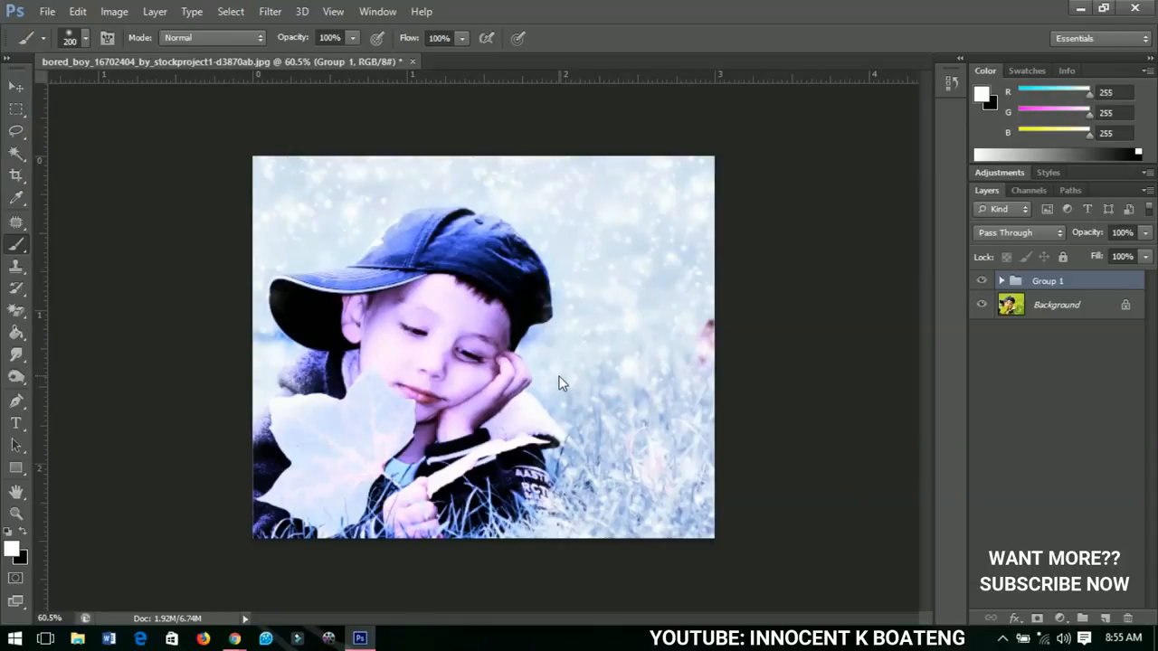